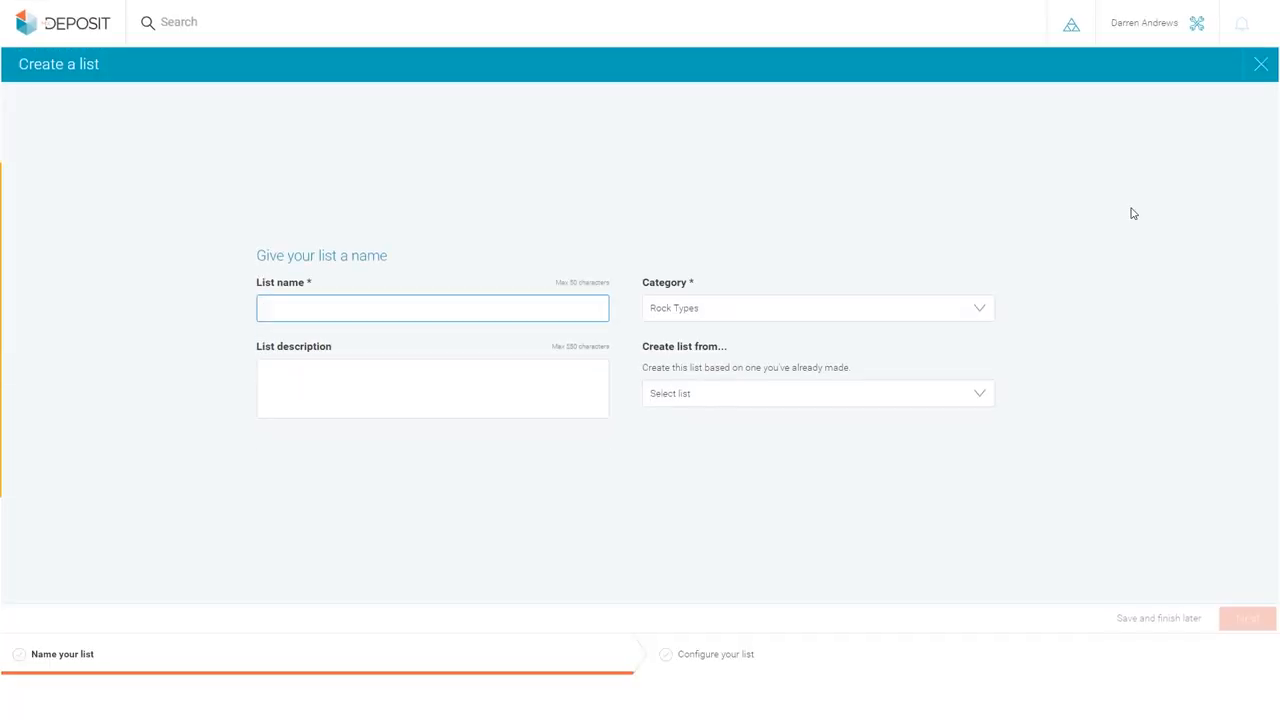
Name the list Lithology and save its column as Lith Code
type("Lithology")
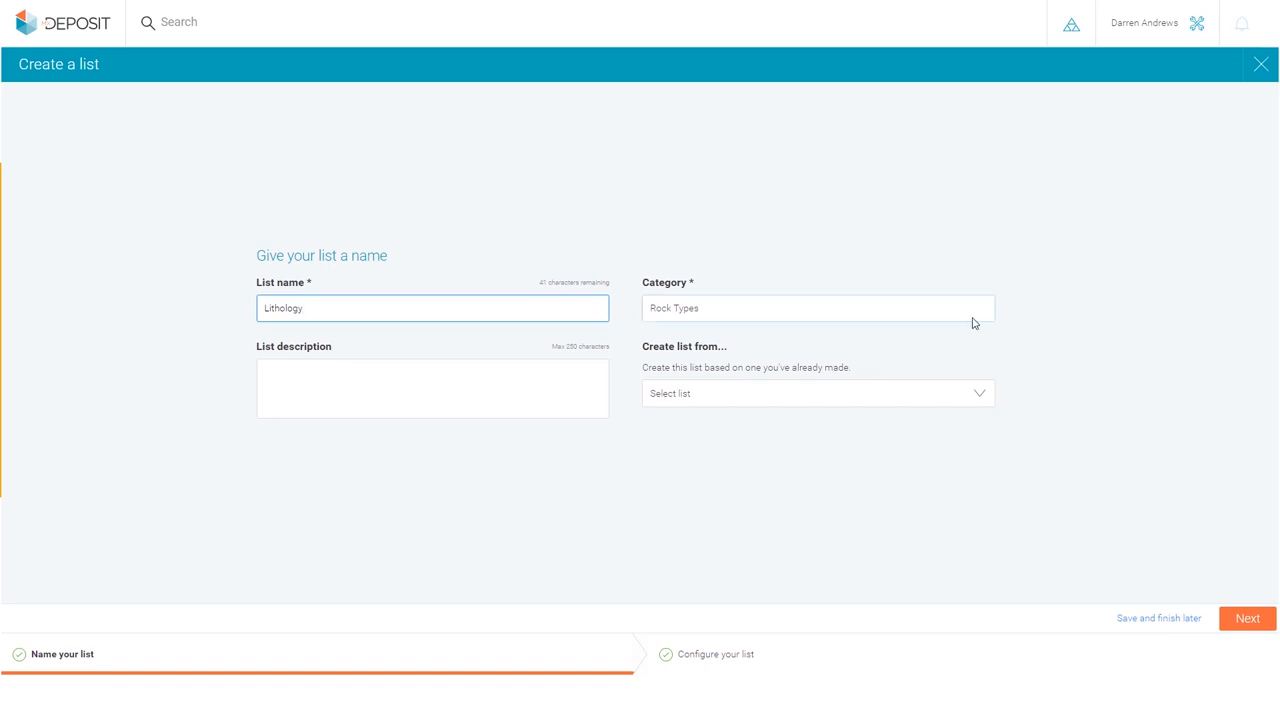
left_click(1248, 618)
type("Lith Co")
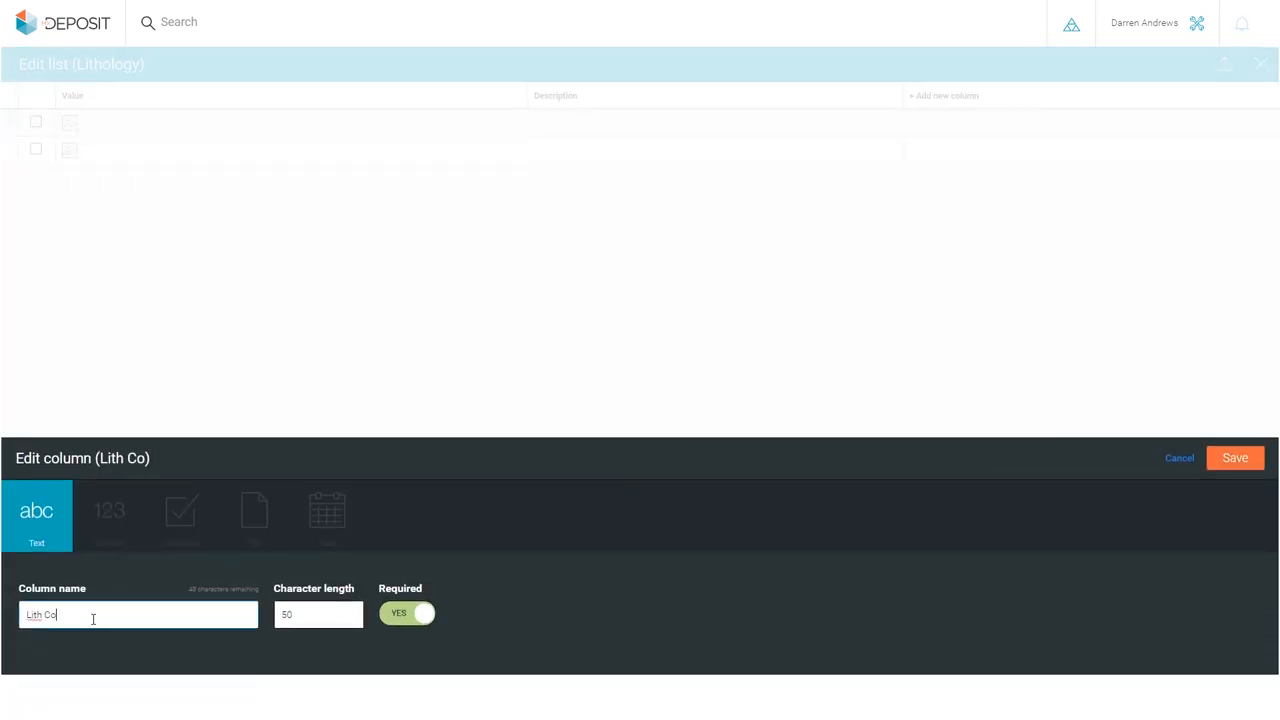
left_click(1236, 458)
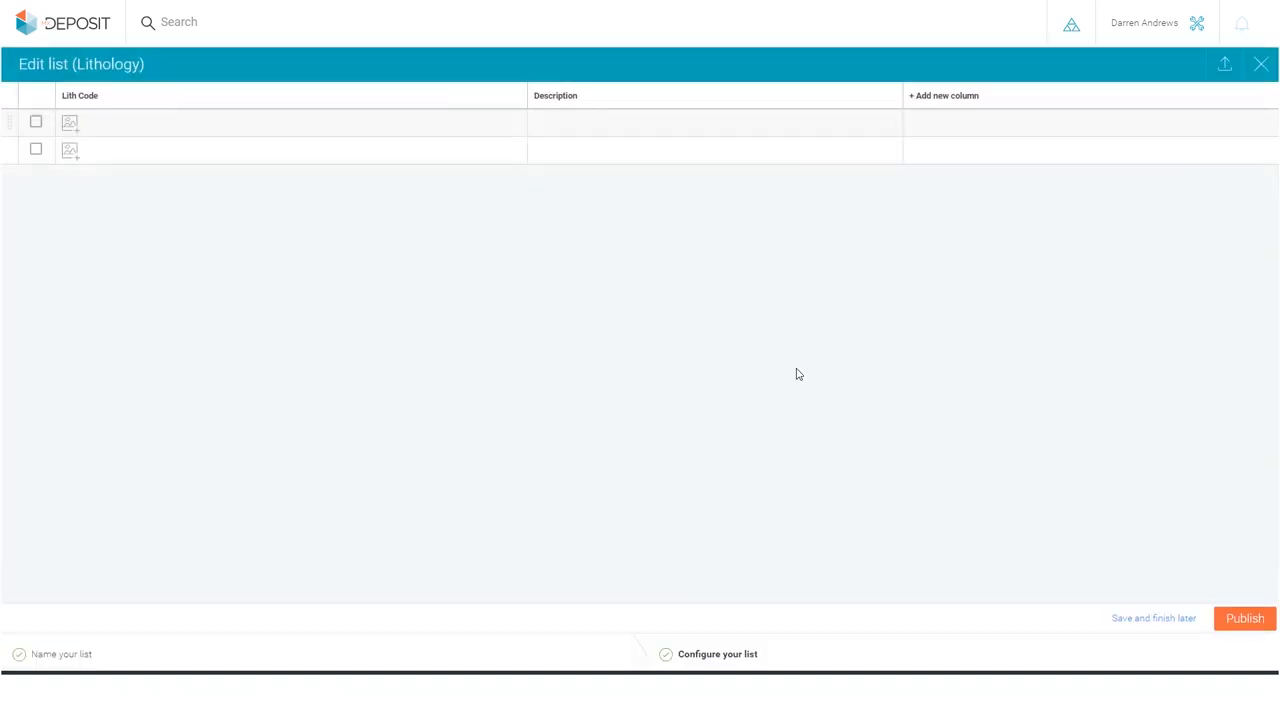
Give the entry a purple image and description Ultramafic Schist, then publish the list
left_click(70, 122)
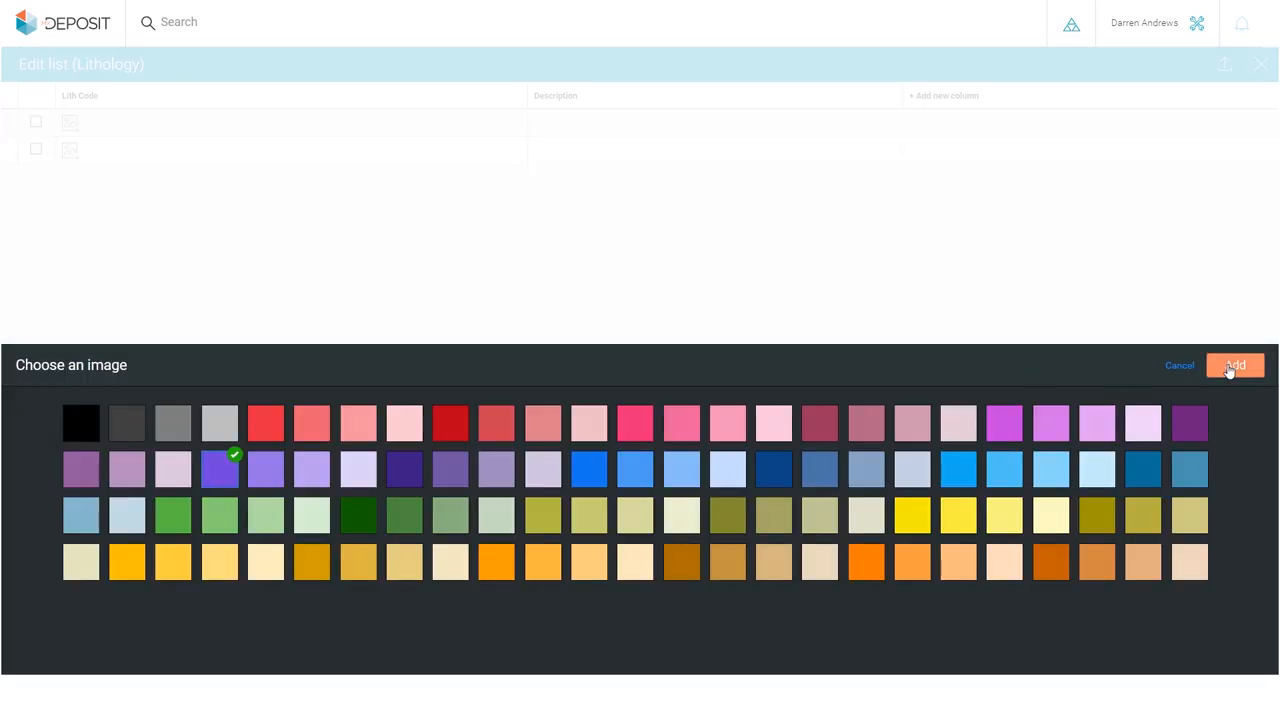
left_click(1236, 364)
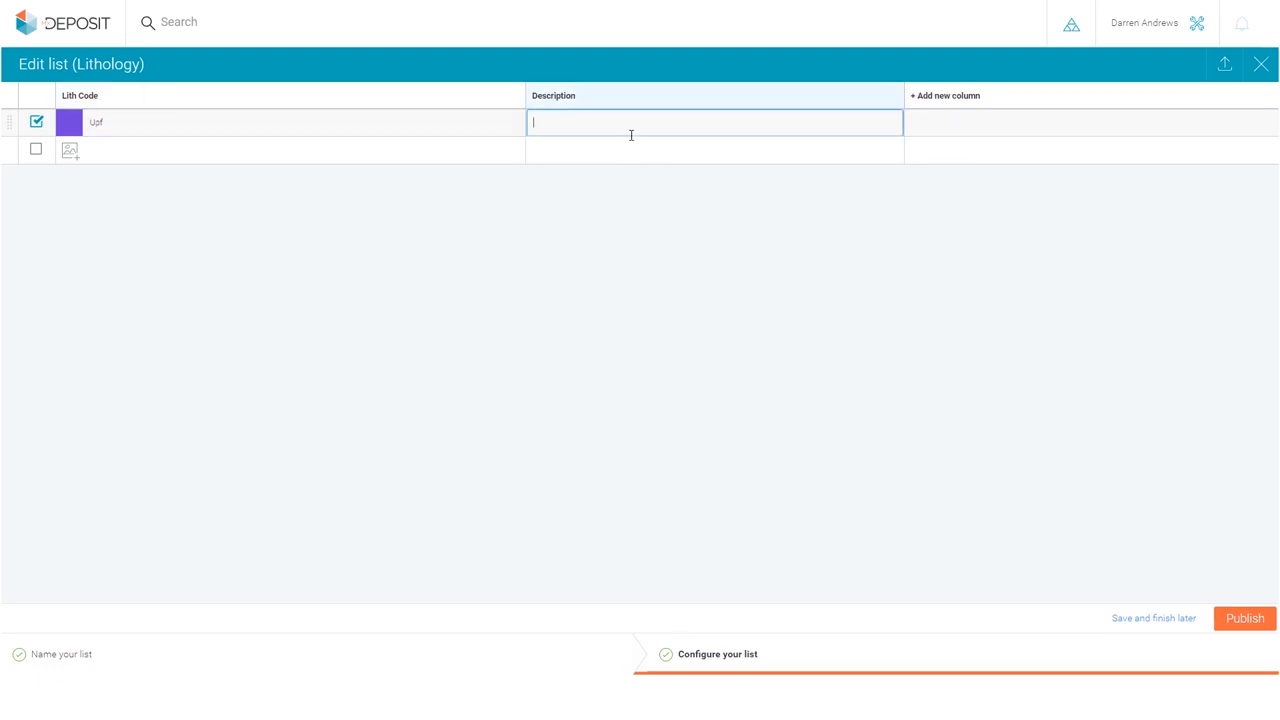
type("Ultramafic")
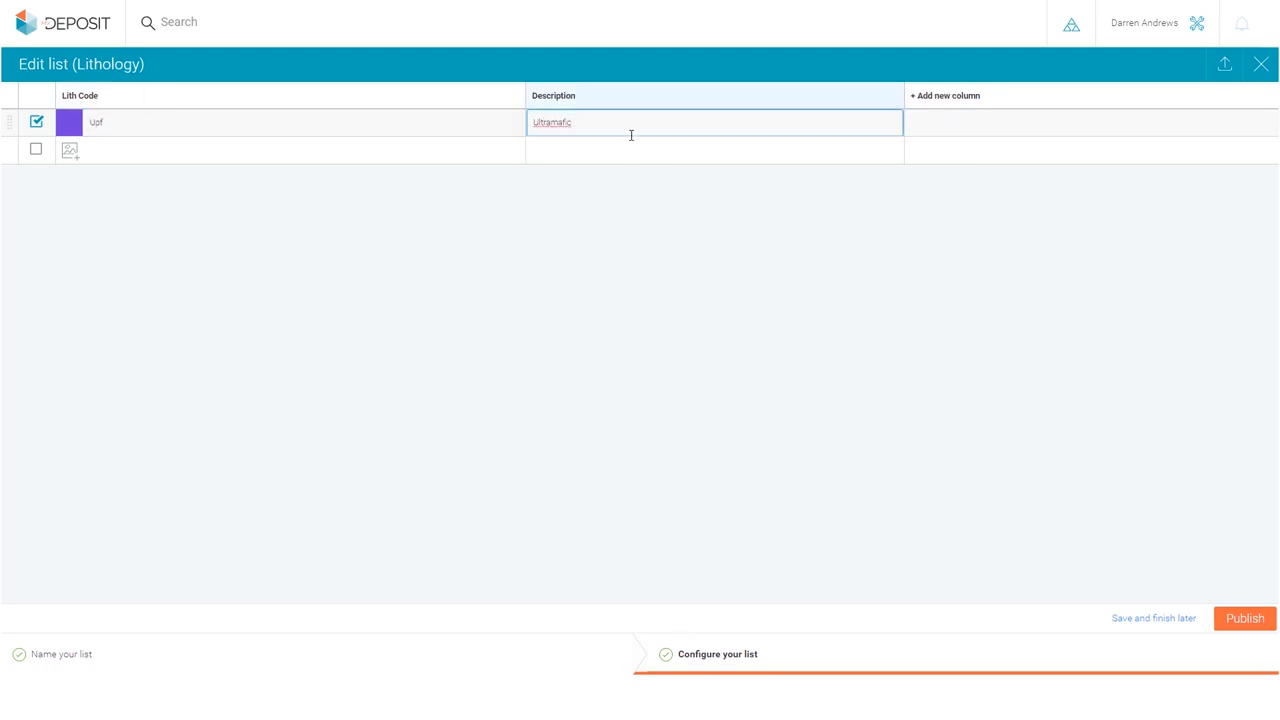
type("Schist")
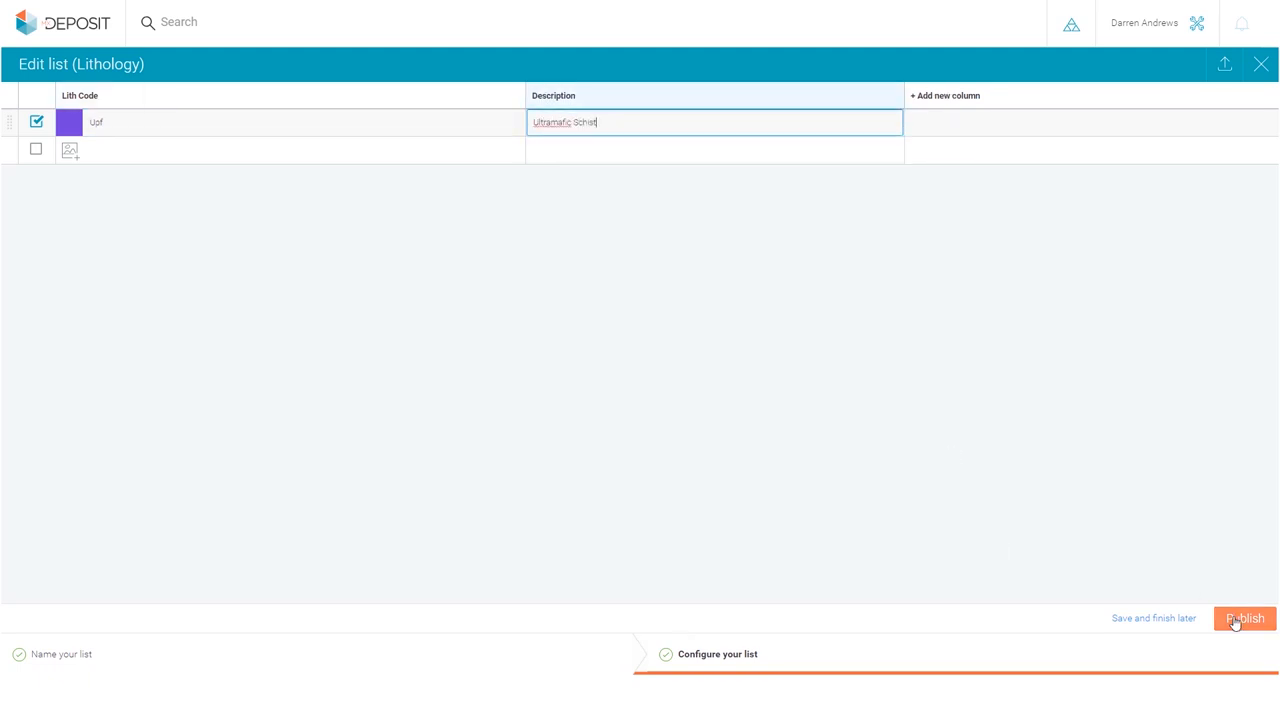
left_click(1244, 618)
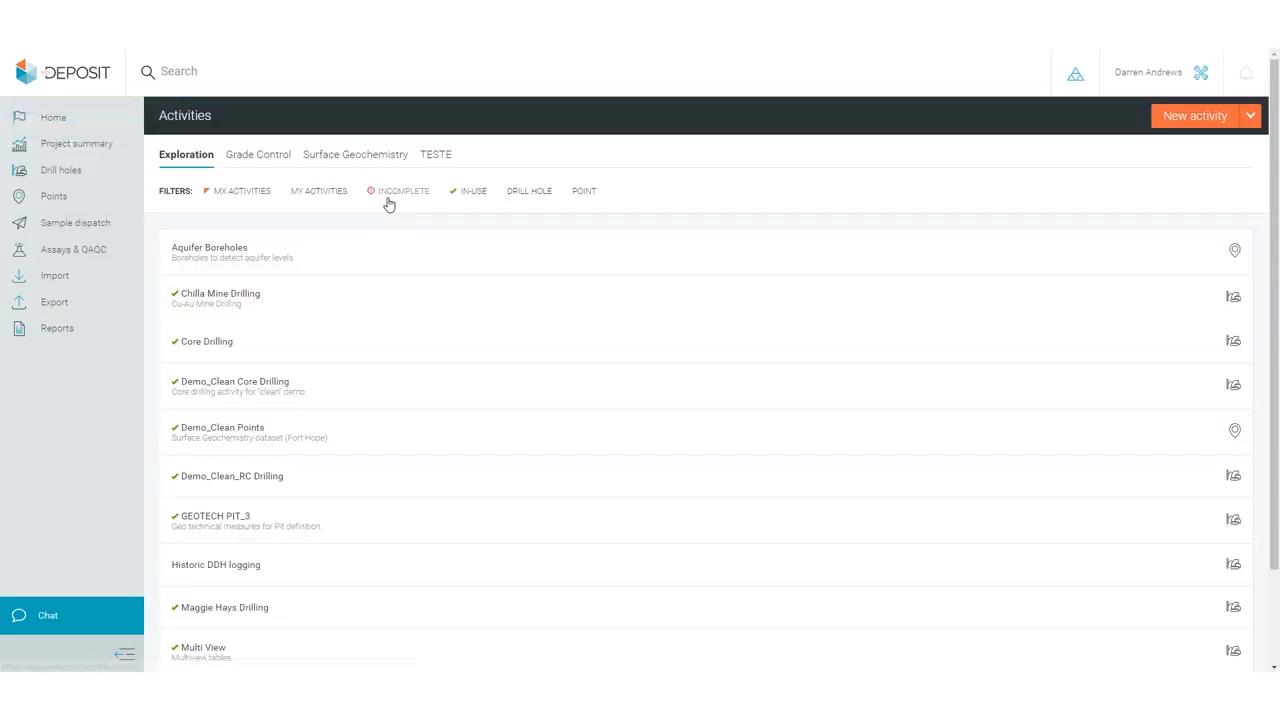
Start a new drill hole activity named Demo Drilling based on Core Drilling
left_click(1196, 114)
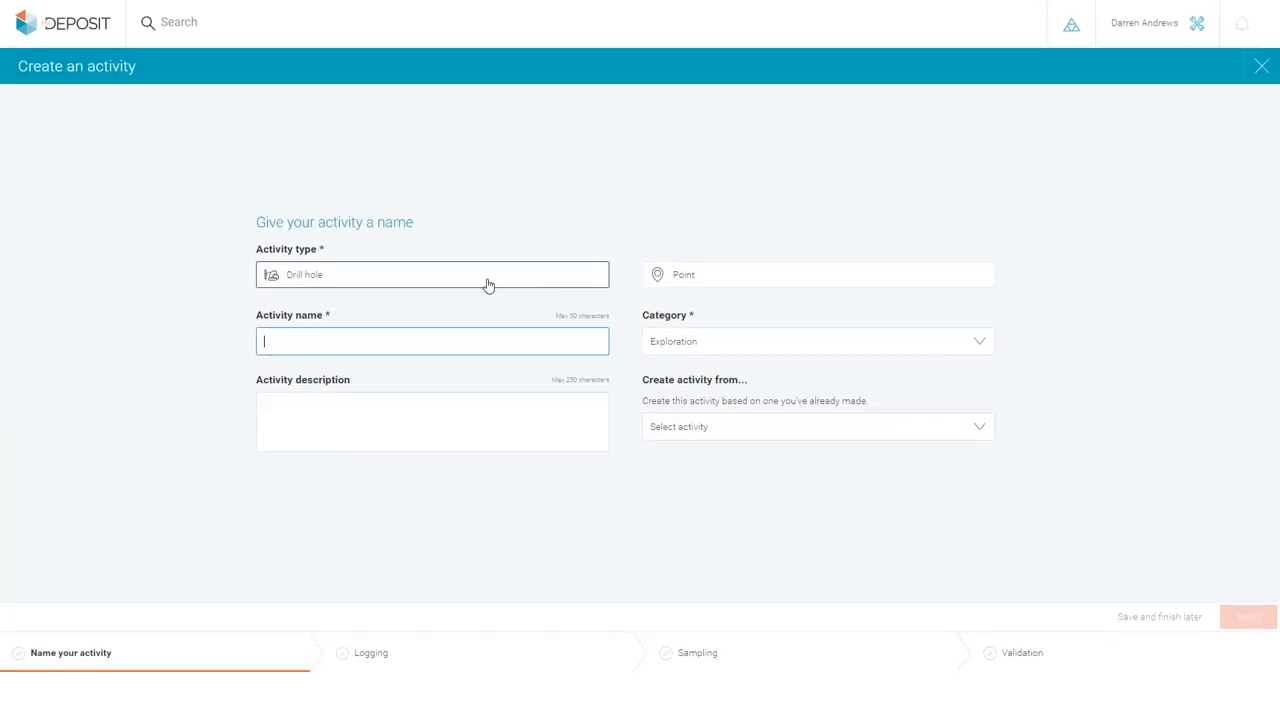
type("D")
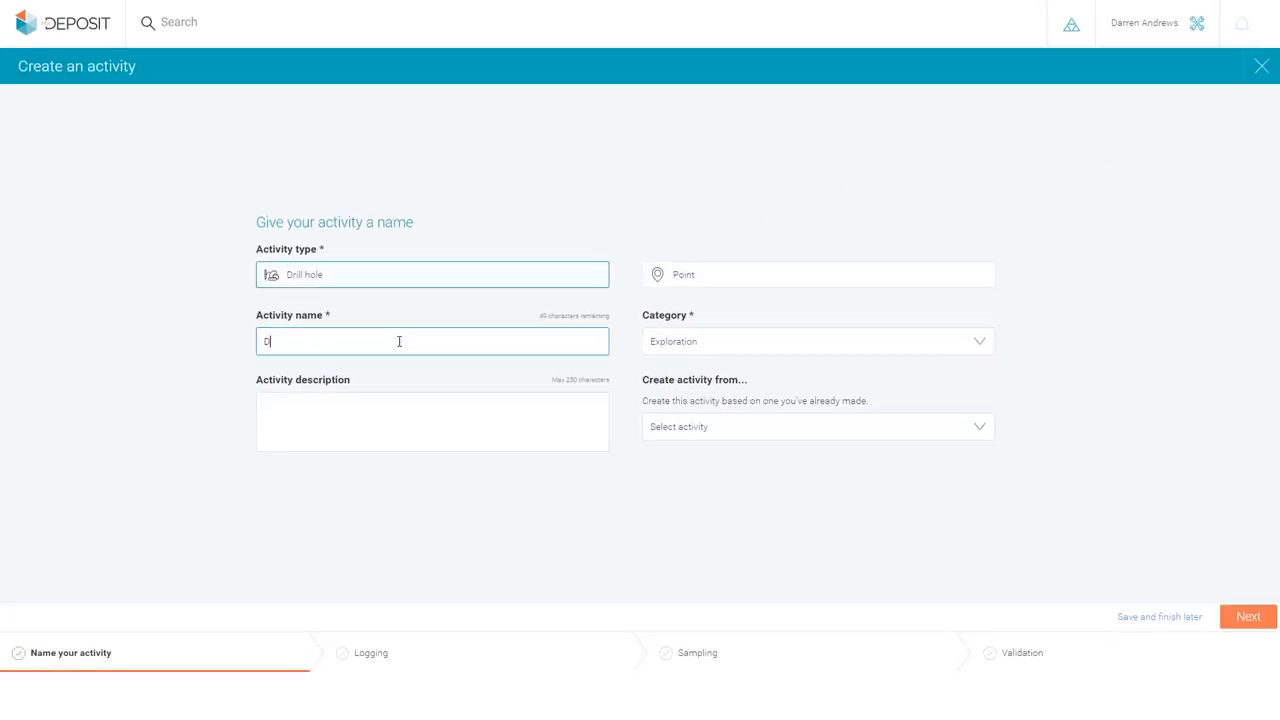
type("Demo Drilling")
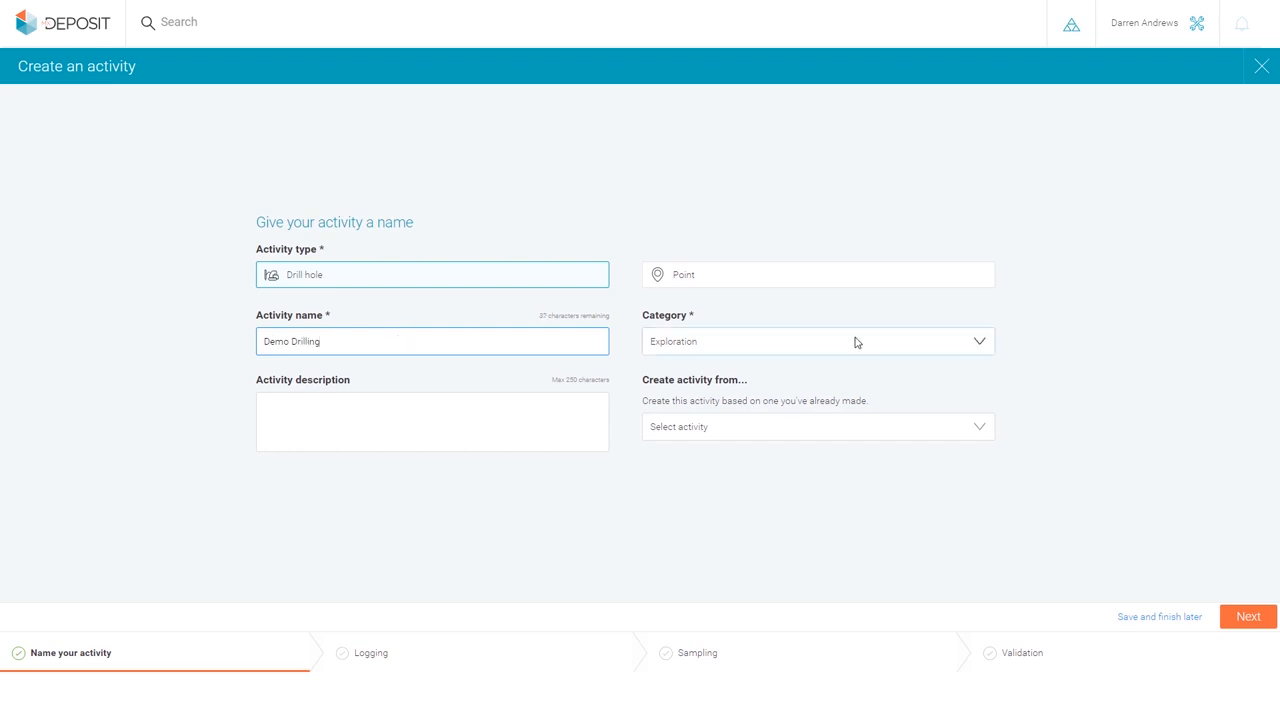
left_click(816, 426)
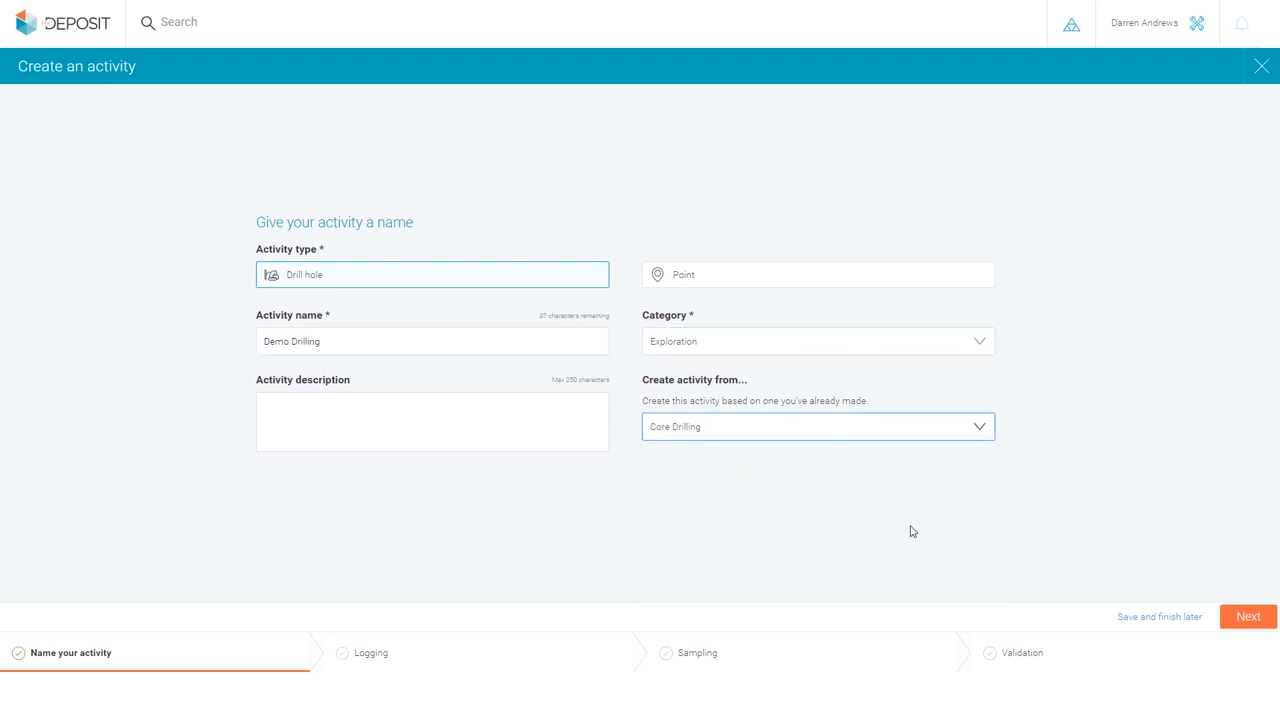
Step through the logging tables to sampling setup and show primary sample analysis flows
left_click(1248, 616)
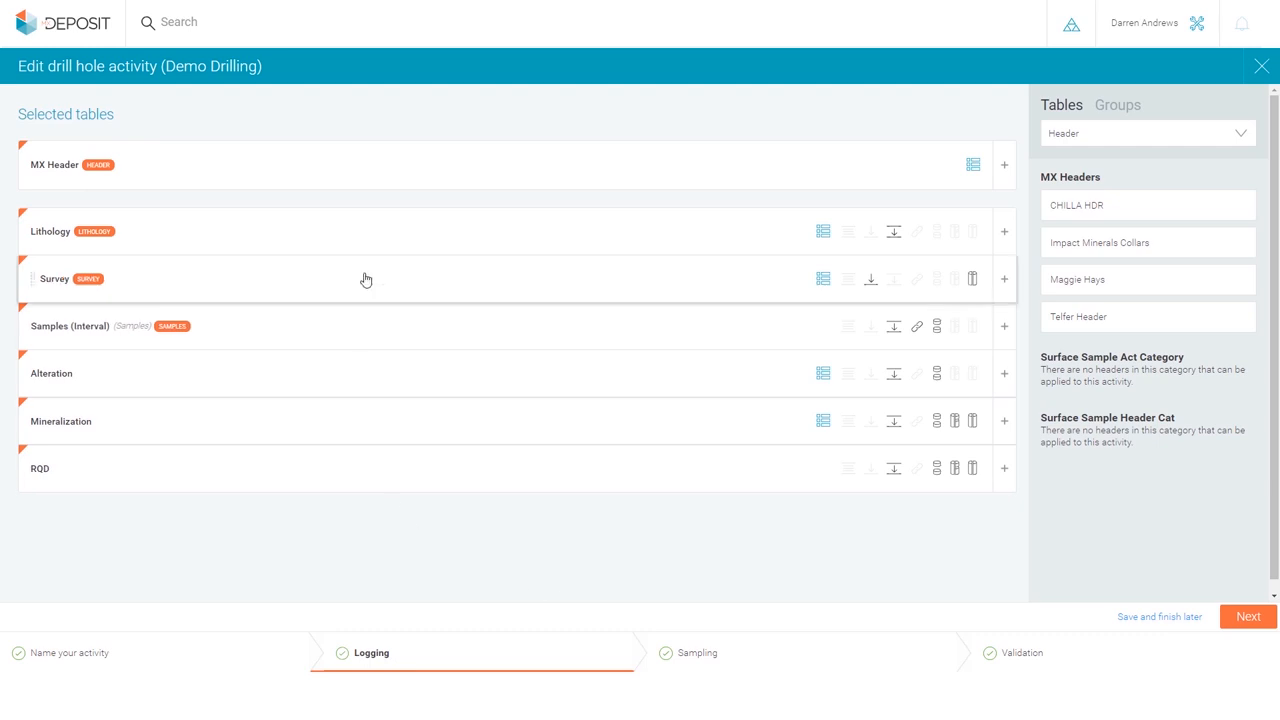
left_click(1148, 132)
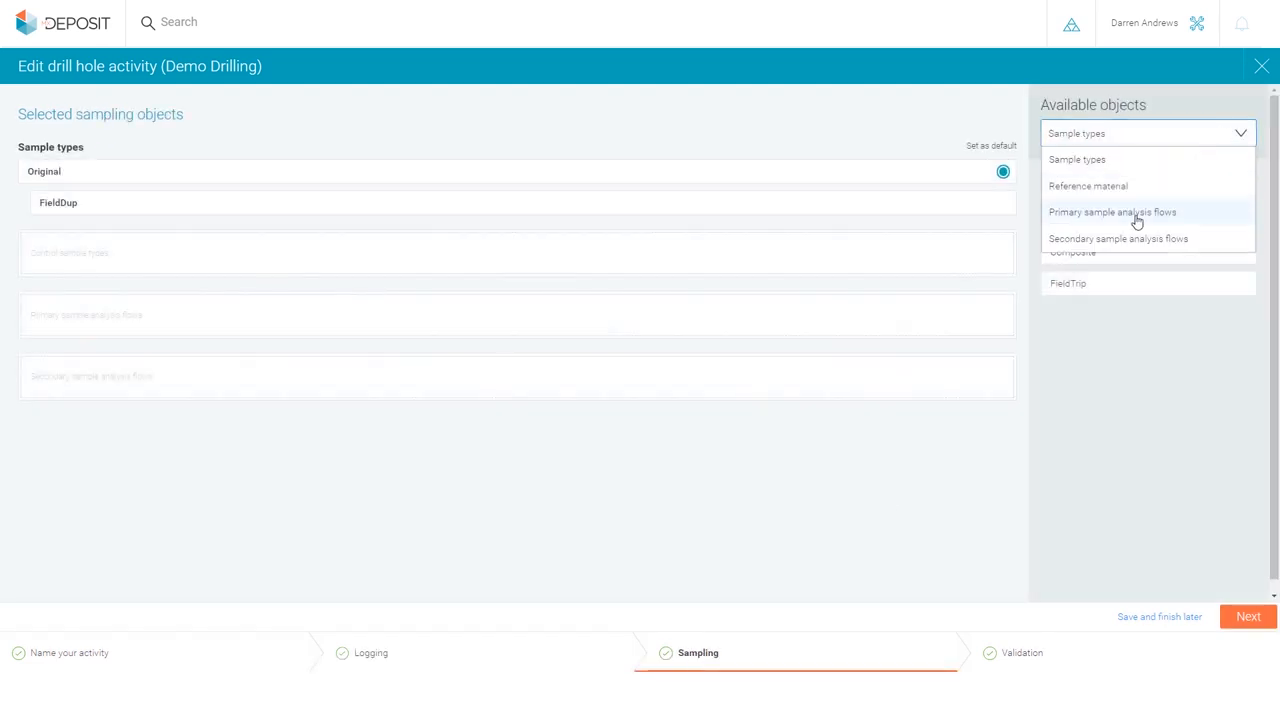
left_click(1112, 212)
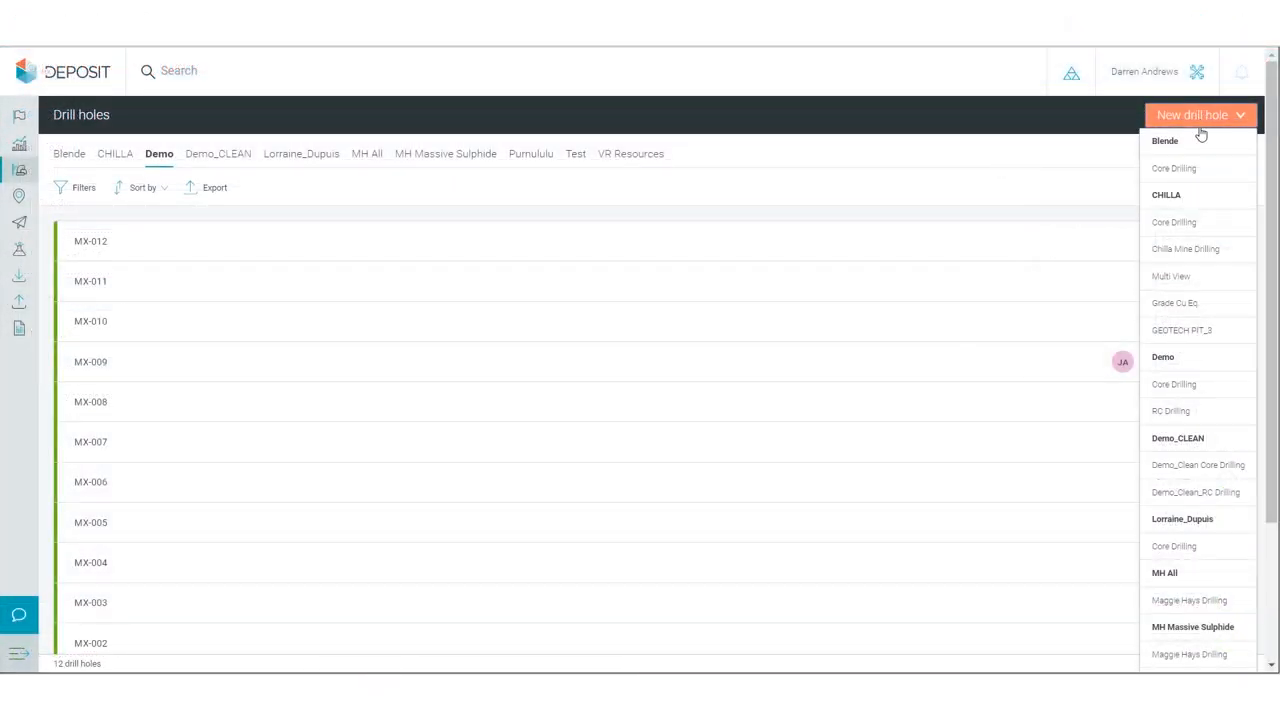
Add a new drill hole under Demo RC Drilling and enter 100 in its header
left_click(1172, 410)
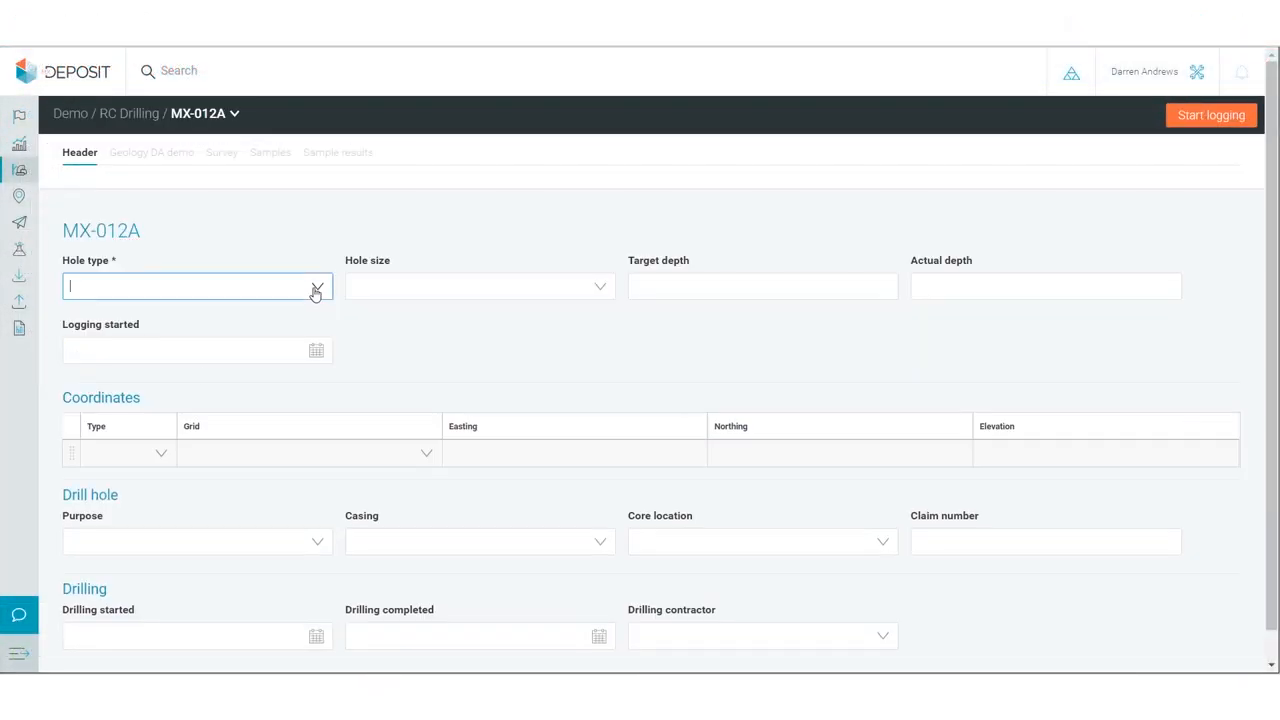
type("100")
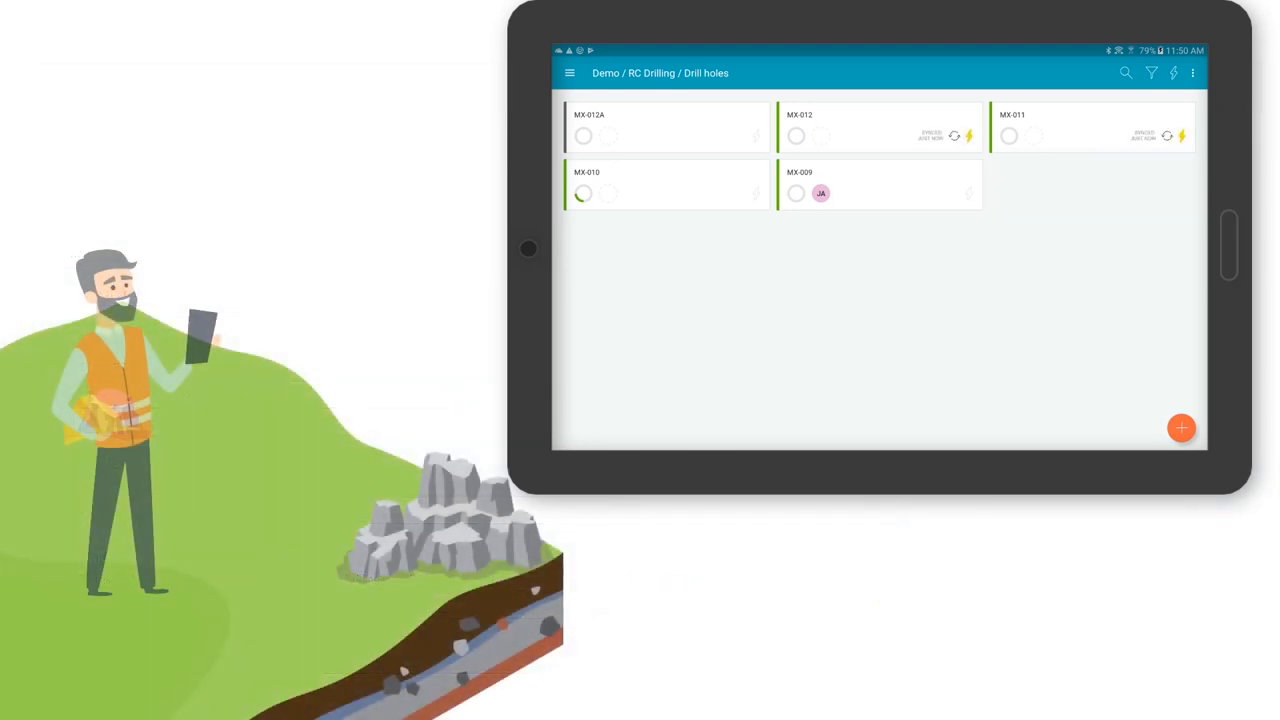
Take the tablet app offline and log observations for MX-012A's 30–32 interval
left_click(1172, 72)
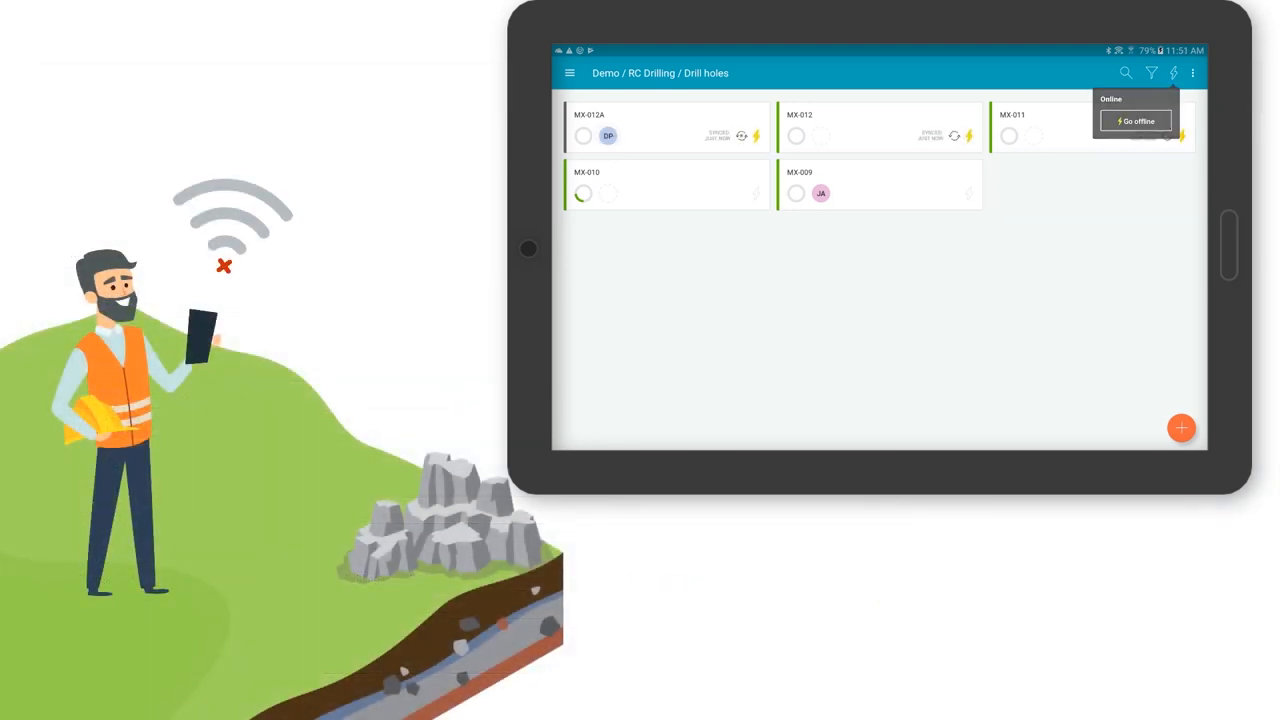
left_click(666, 128)
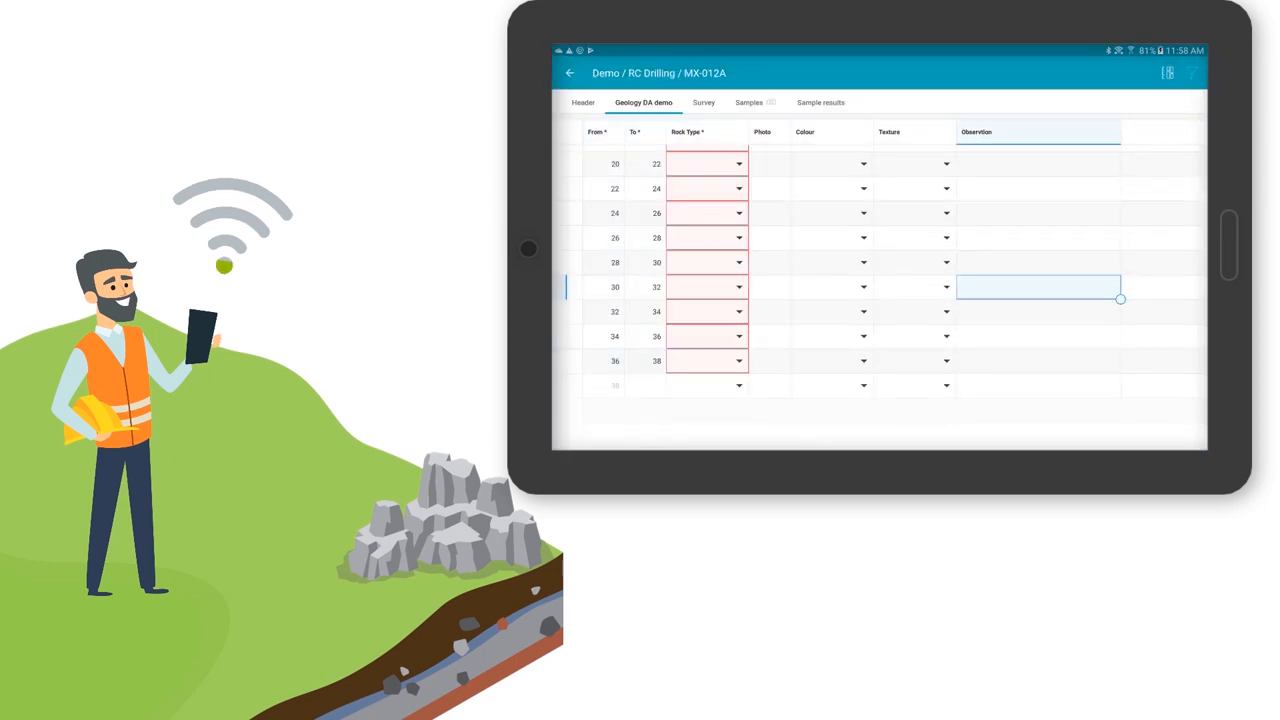
left_click(570, 72)
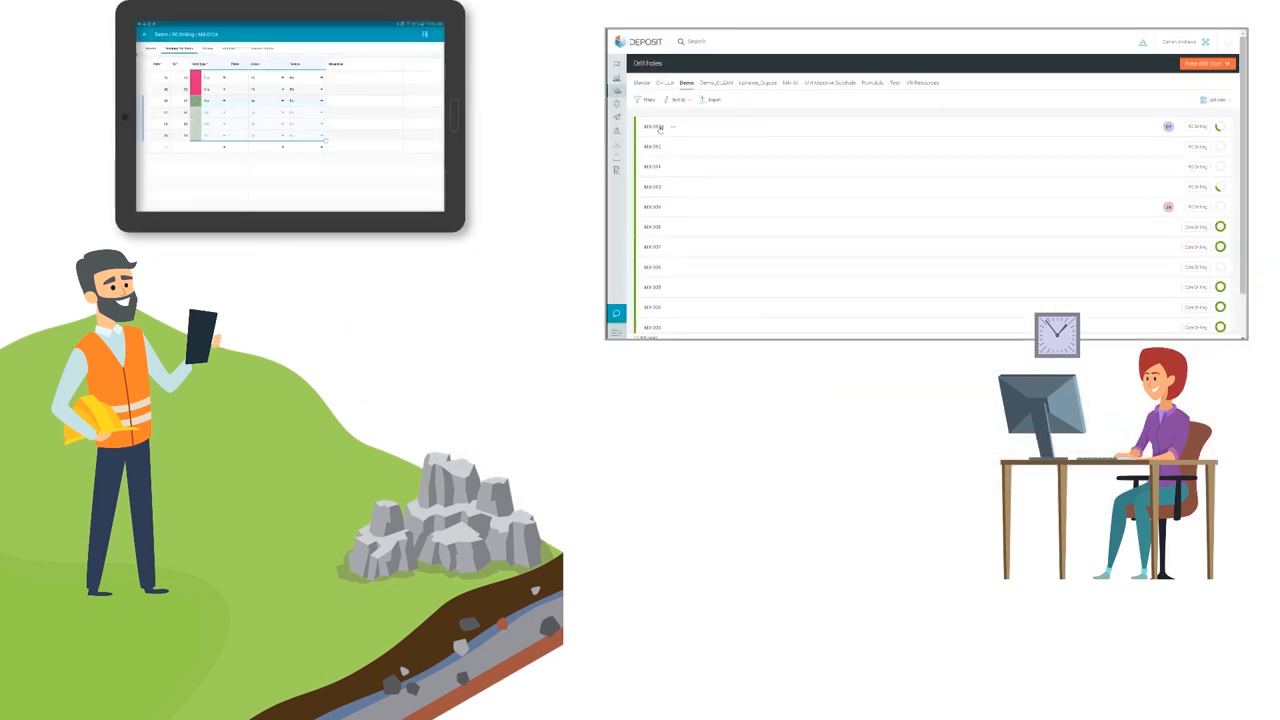
left_click(654, 128)
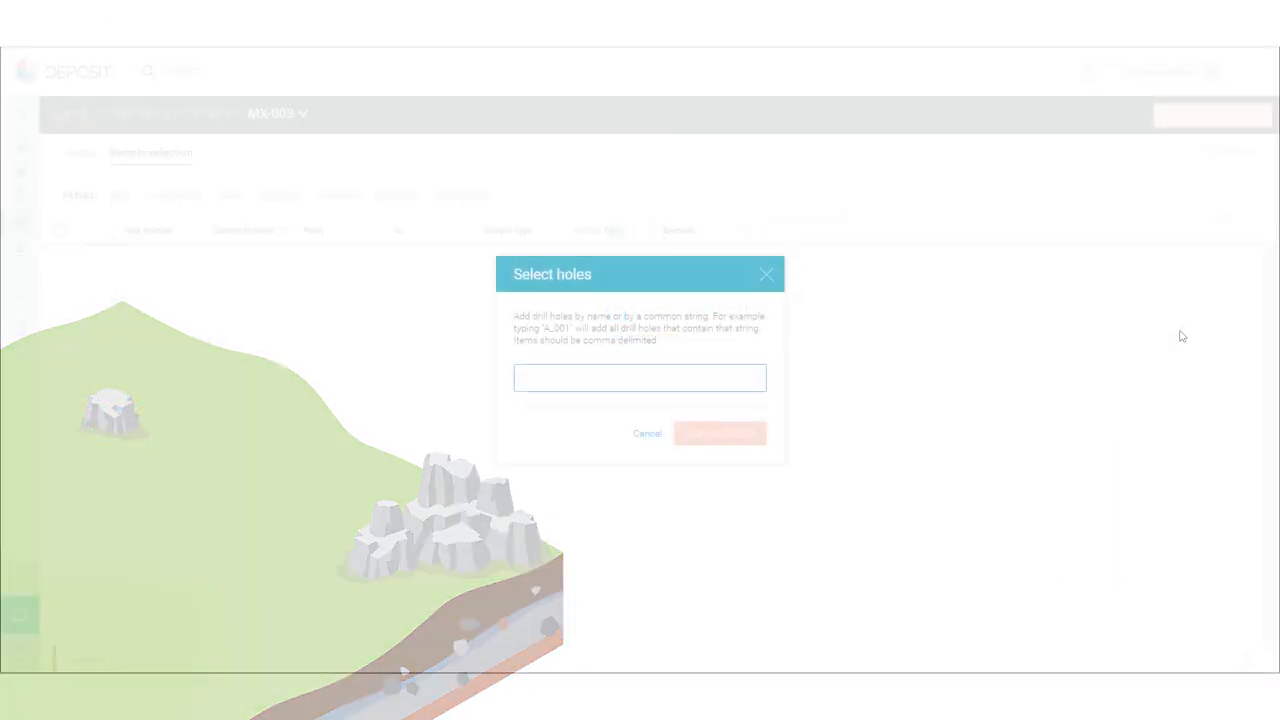
Add the samples from drill hole MX-003 to the dispatch
type("MX-003")
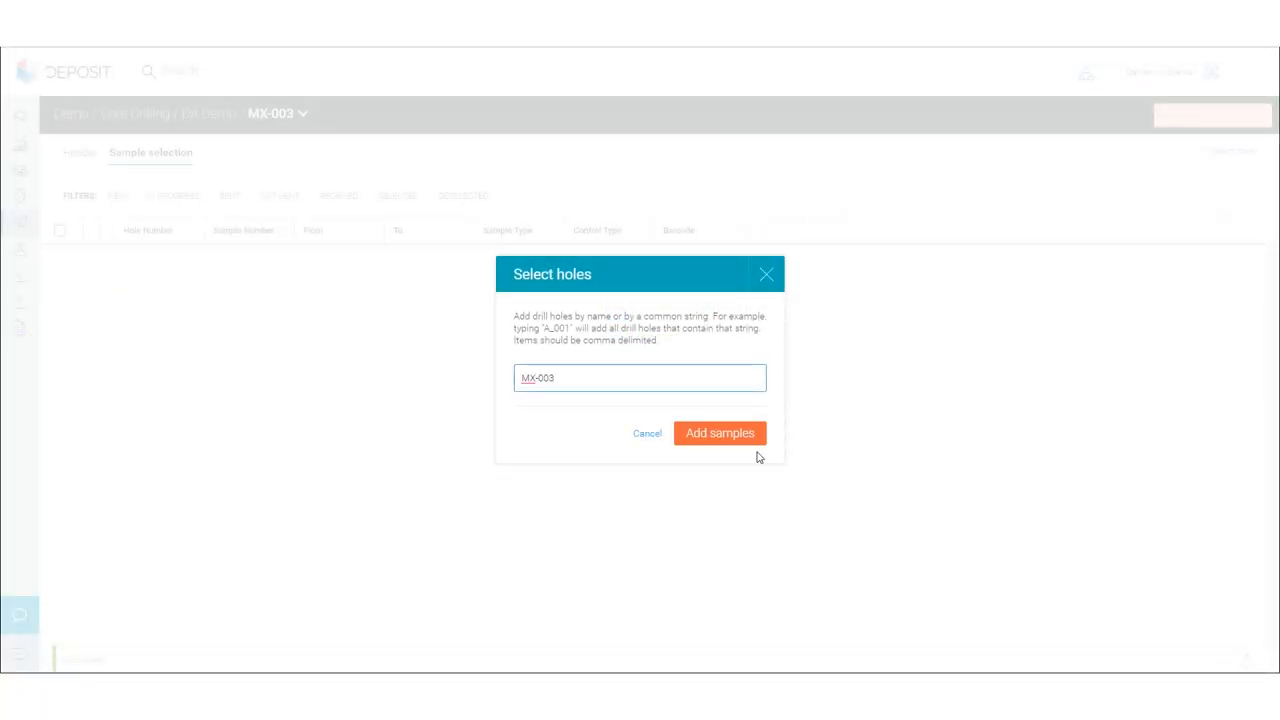
left_click(720, 432)
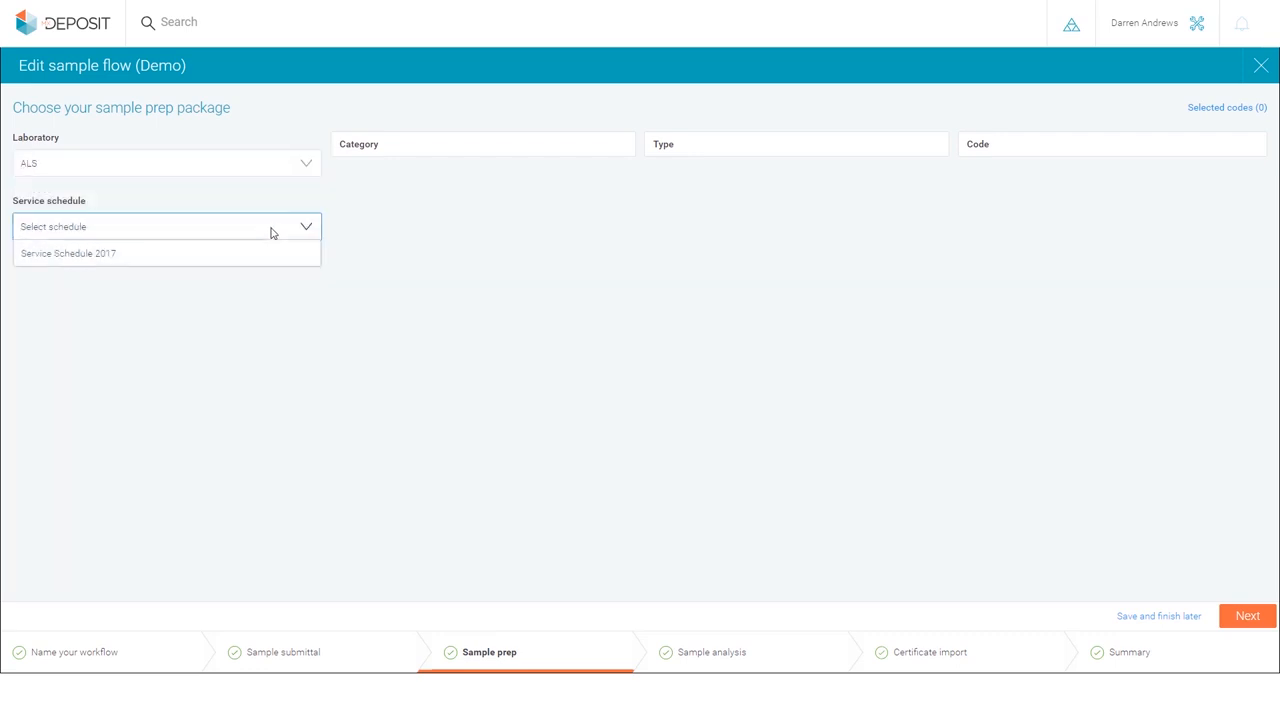
Choose Service Schedule 2017 with prep code PREP-22 and browse the gold analysis codes
left_click(68, 252)
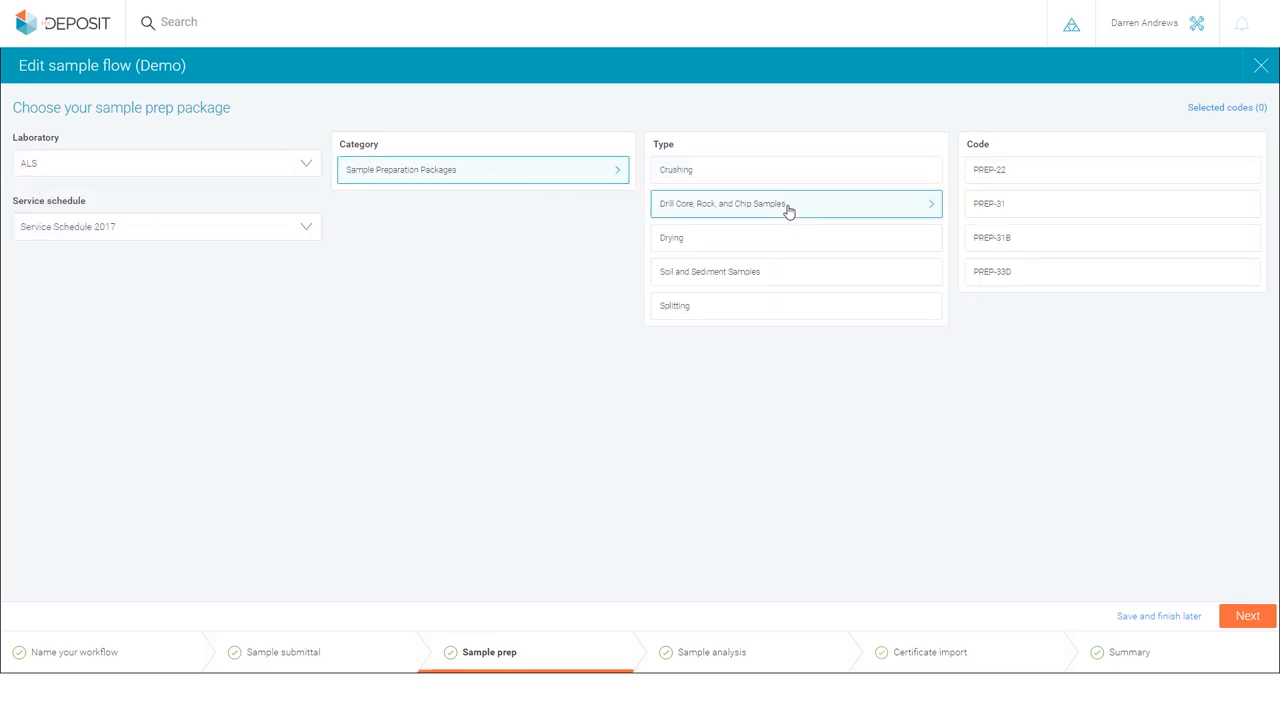
left_click(1110, 168)
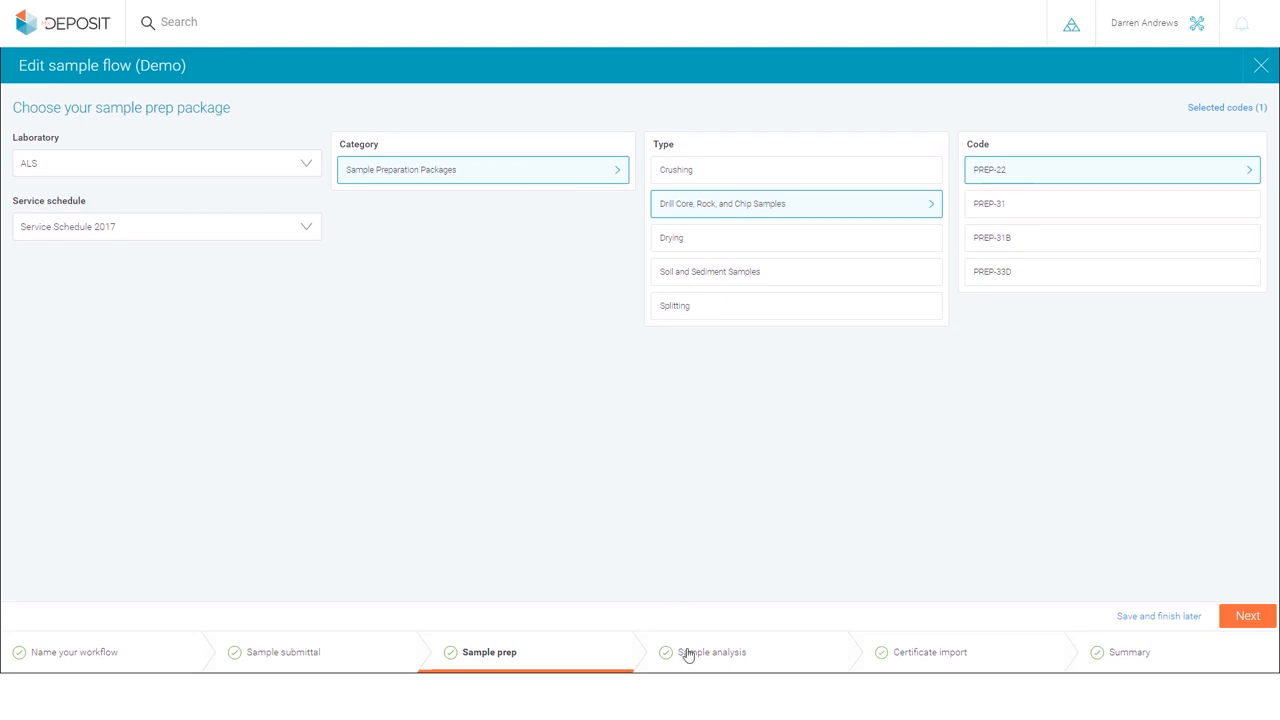
left_click(712, 652)
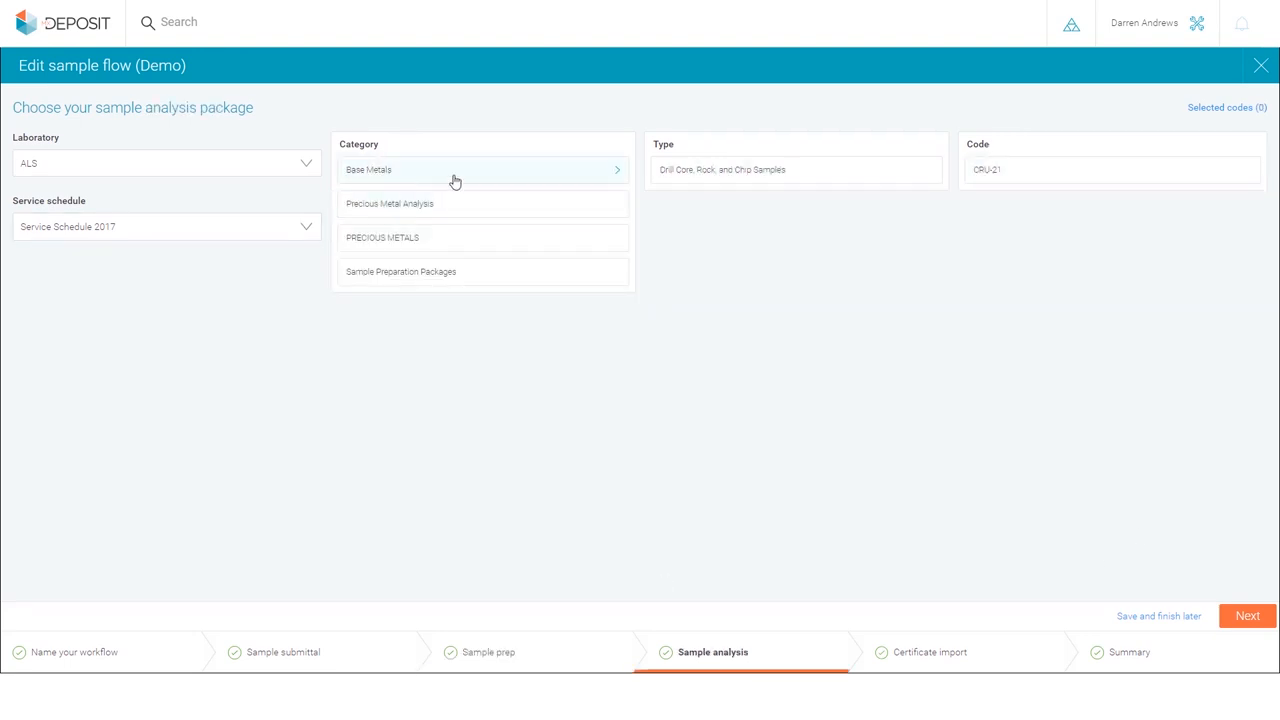
left_click(388, 204)
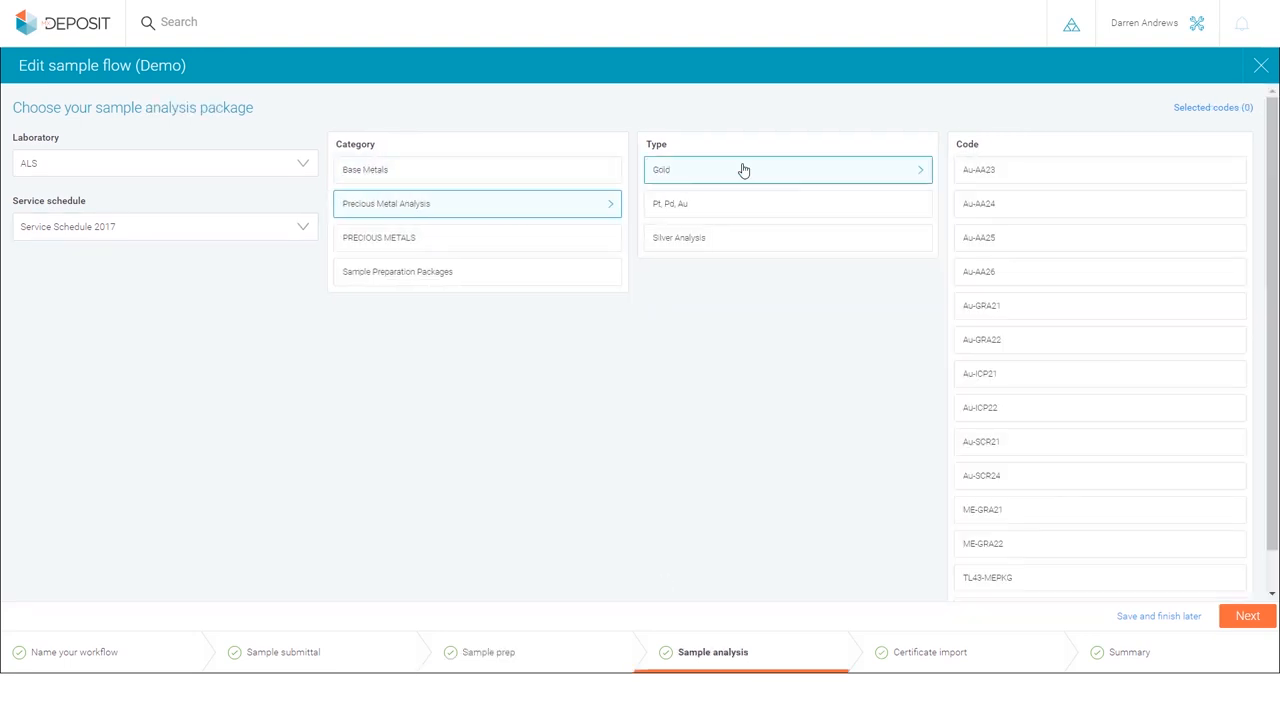
left_click(1080, 340)
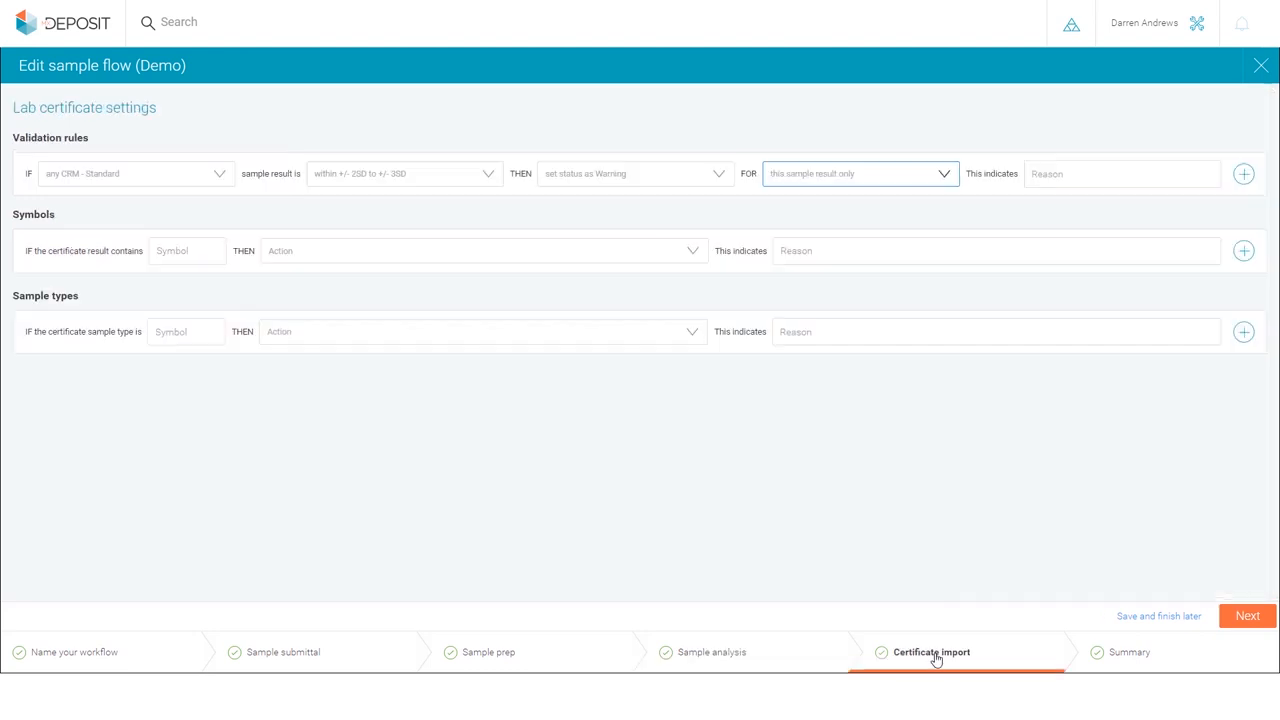
Set out-of-tolerance to indicate Re-check assays and a '<' symbol rule with reason Below detection limit sample
type("Ch")
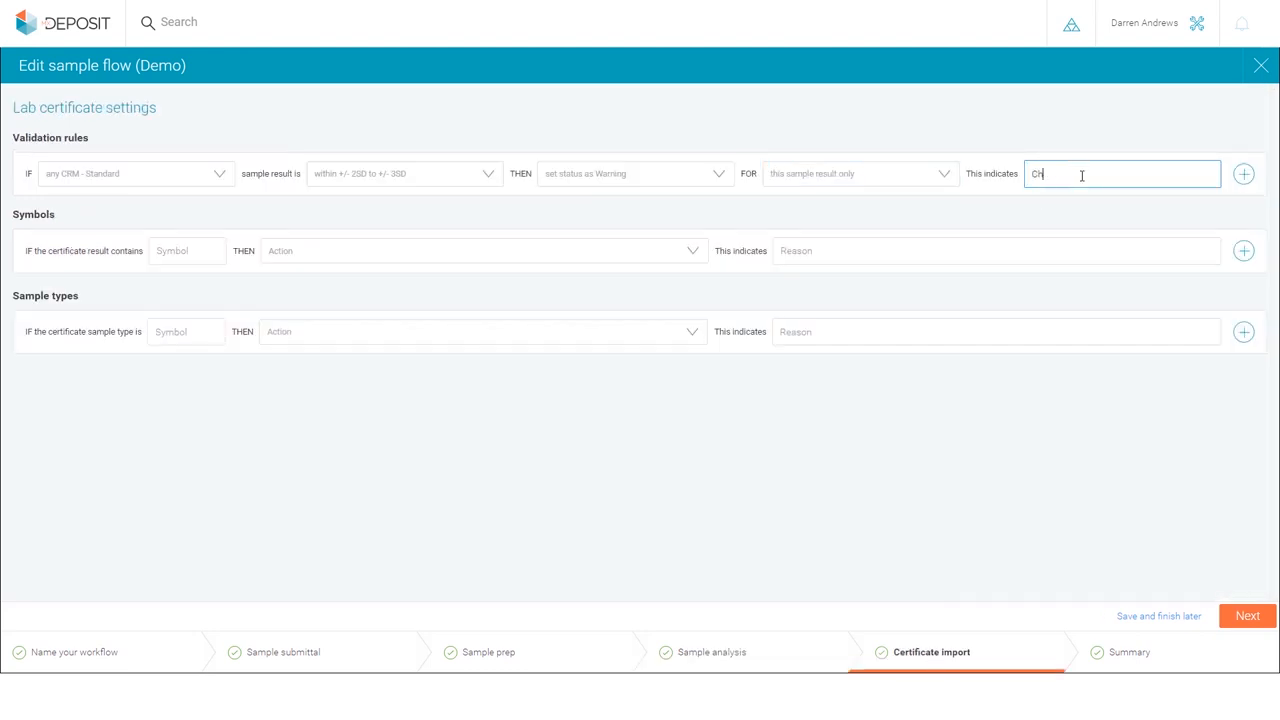
type("Re-check assays")
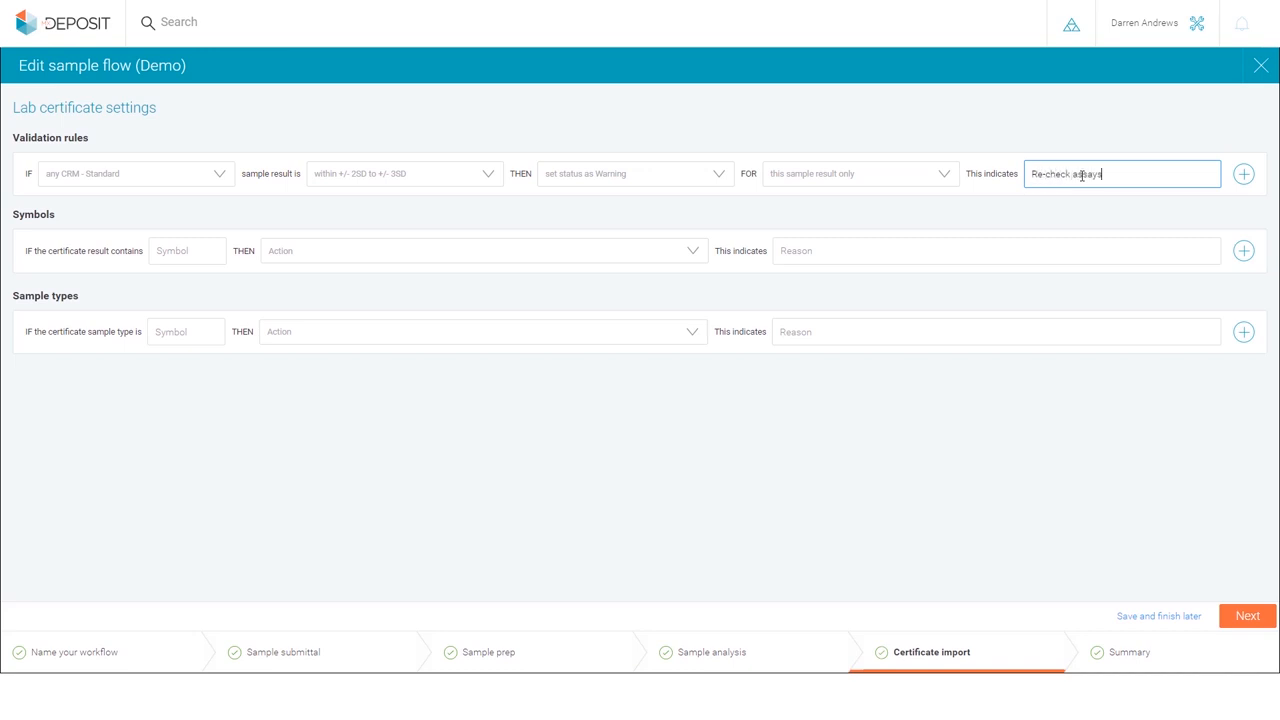
left_click(188, 252)
type("<")
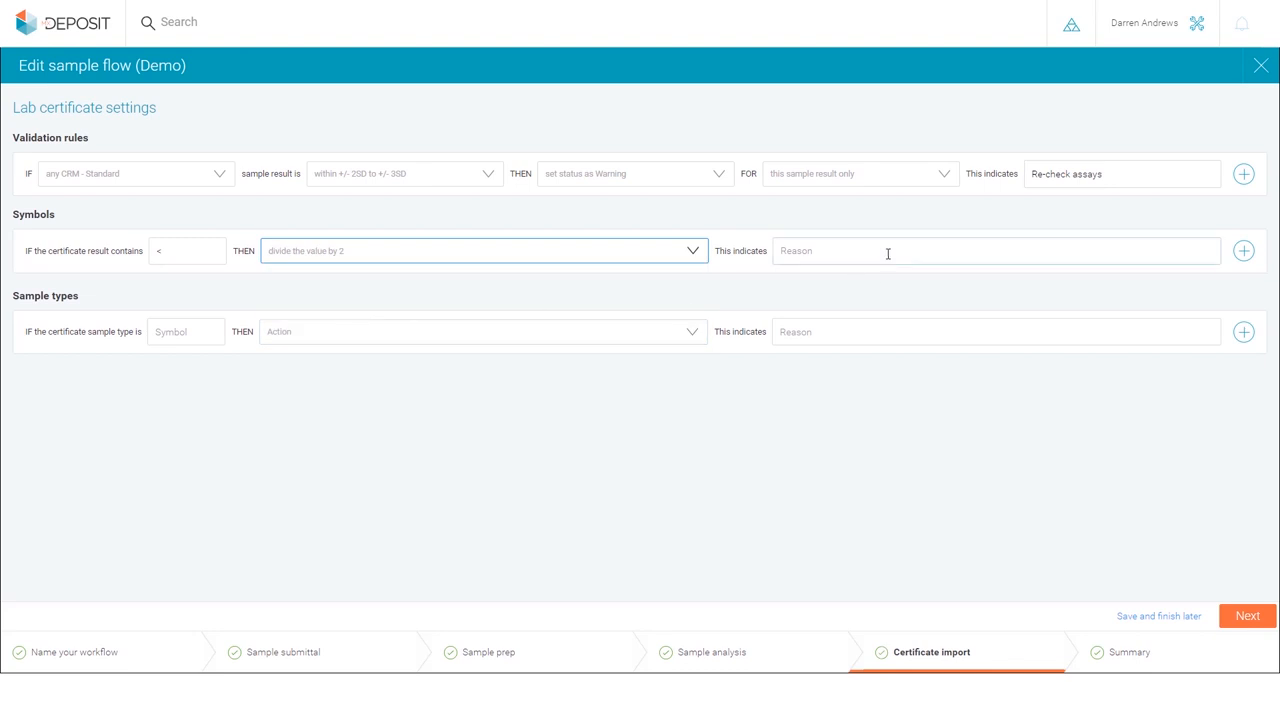
type("Below detection")
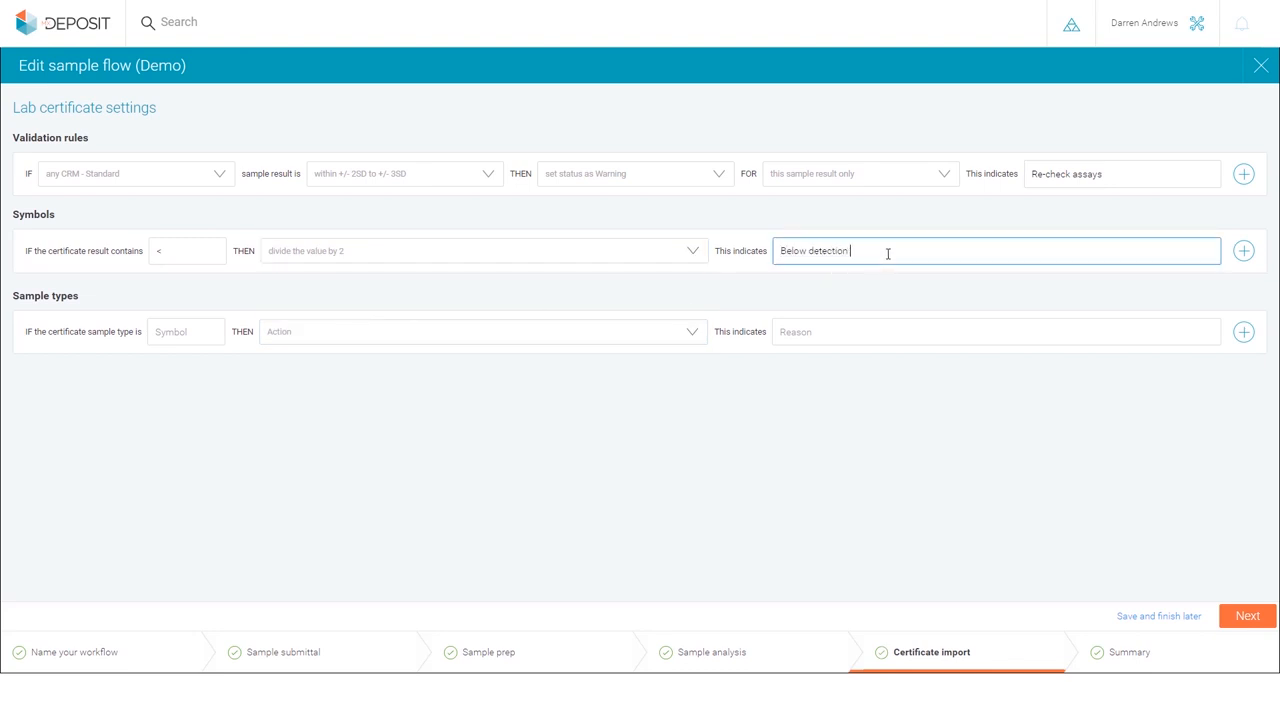
type("limit sample")
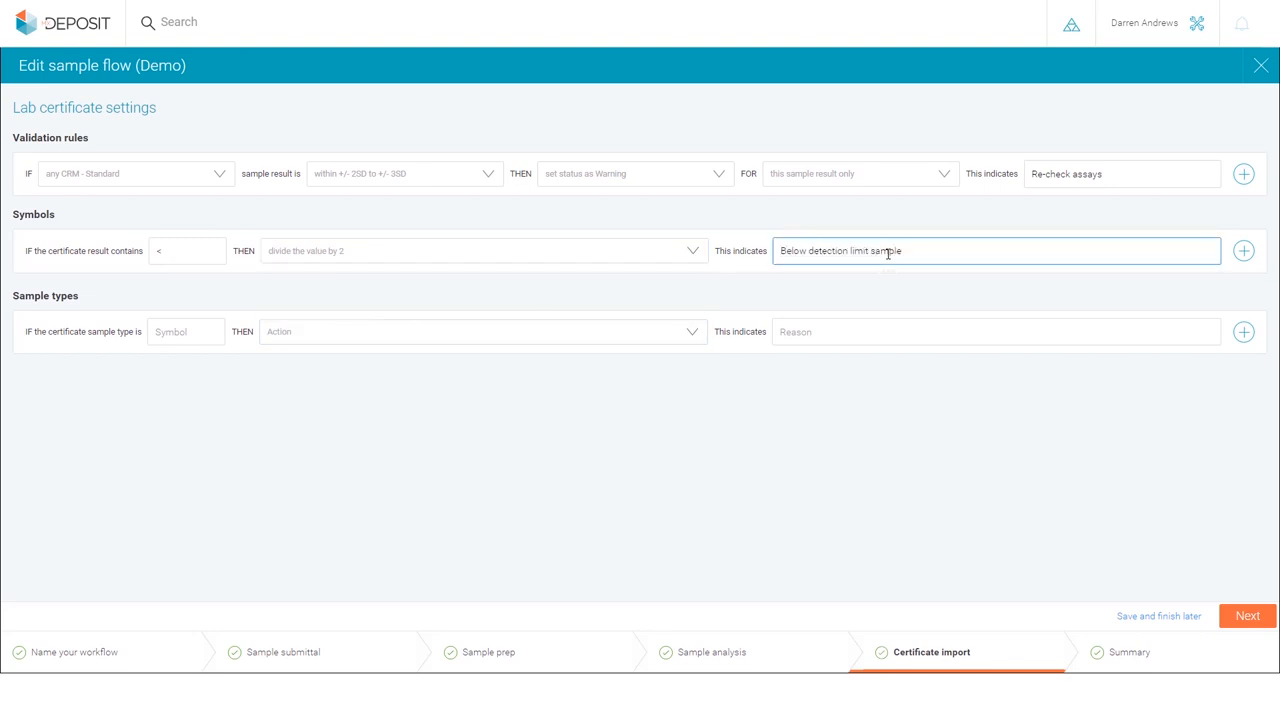
Review the expected results summary and finish saving the sample flow
left_click(1248, 616)
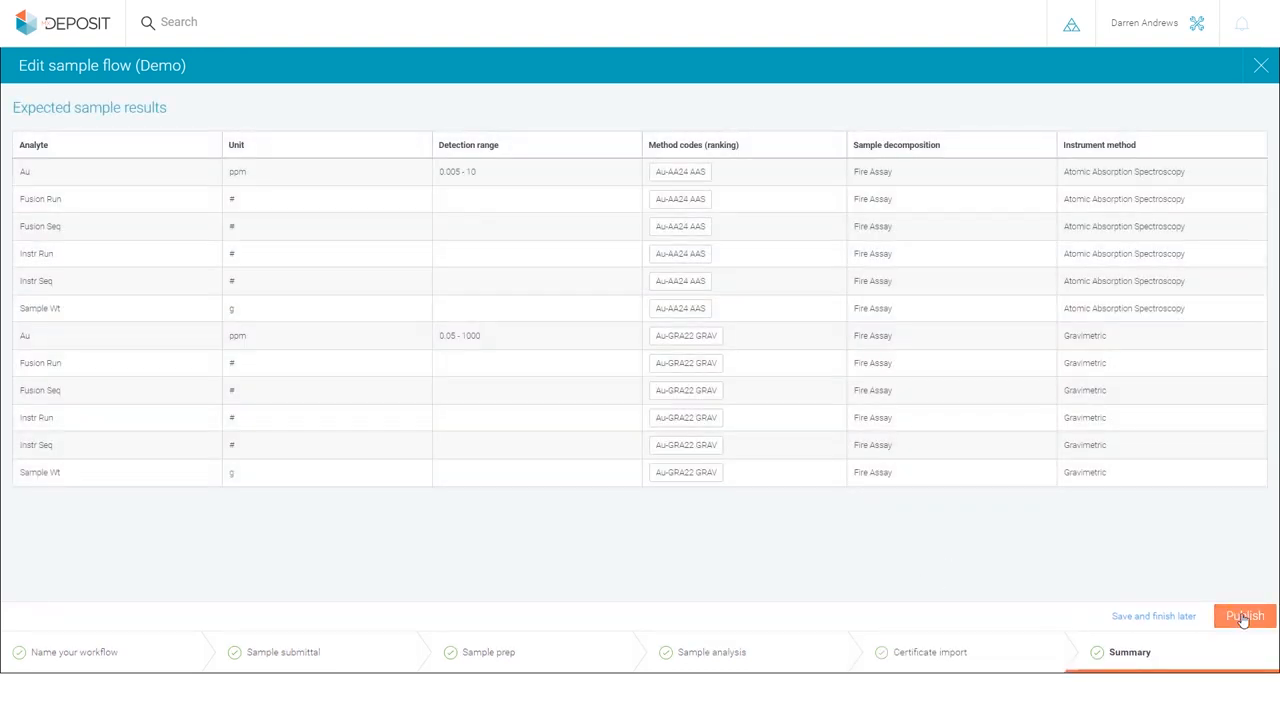
left_click(1244, 616)
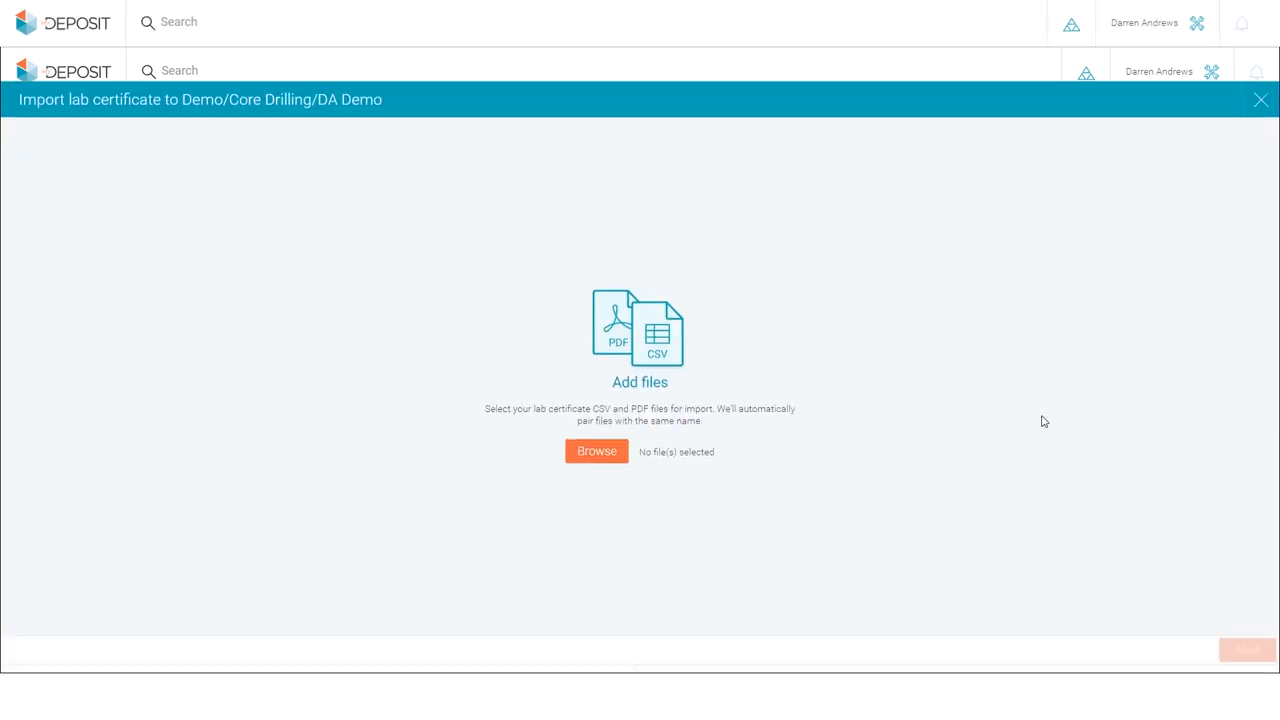
Select the 12000071 CSV and PDF lab certificate files for import
left_click(596, 452)
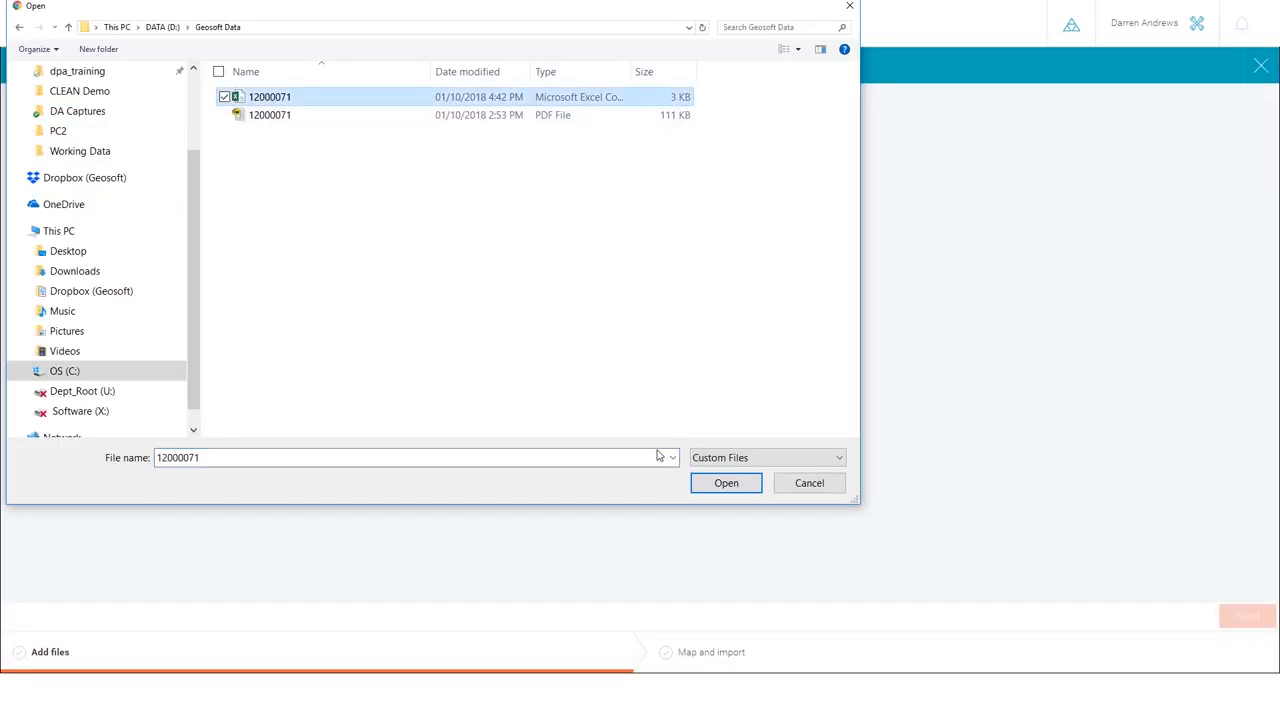
left_click(726, 482)
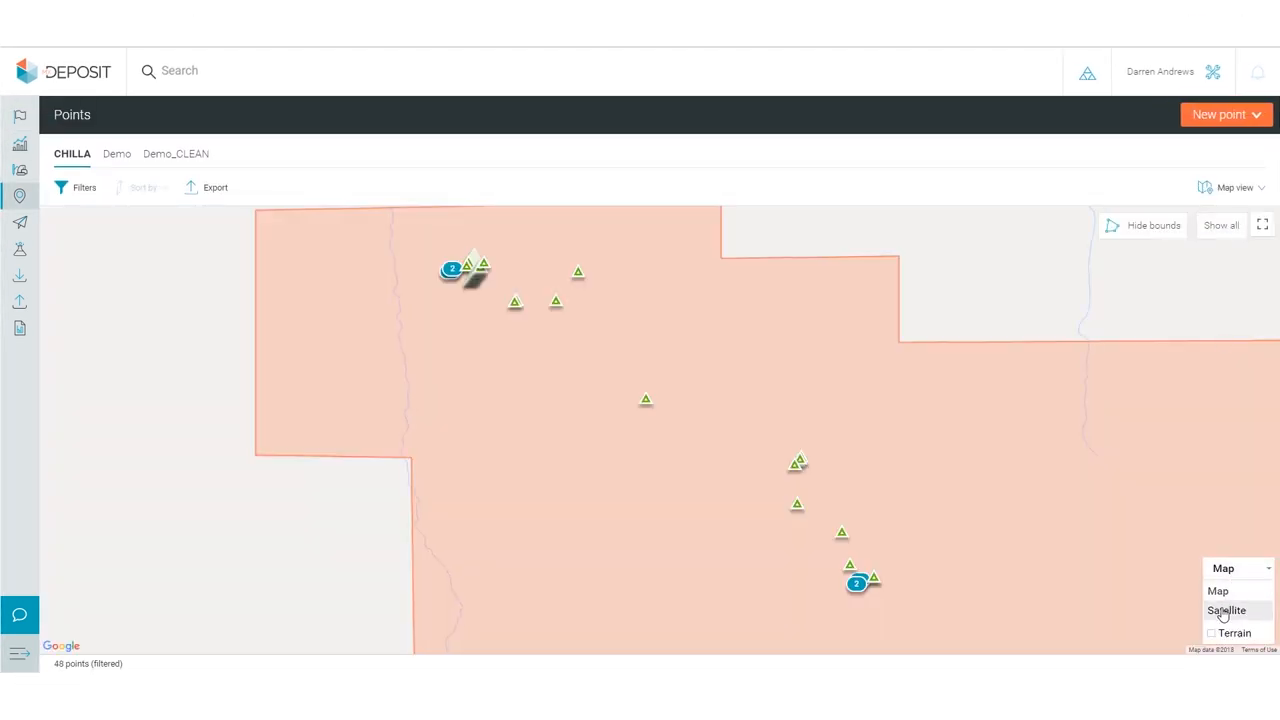
Switch the CHILLA points map to satellite, follow a point's linked record, and set a drilling-completed date filter
left_click(1226, 610)
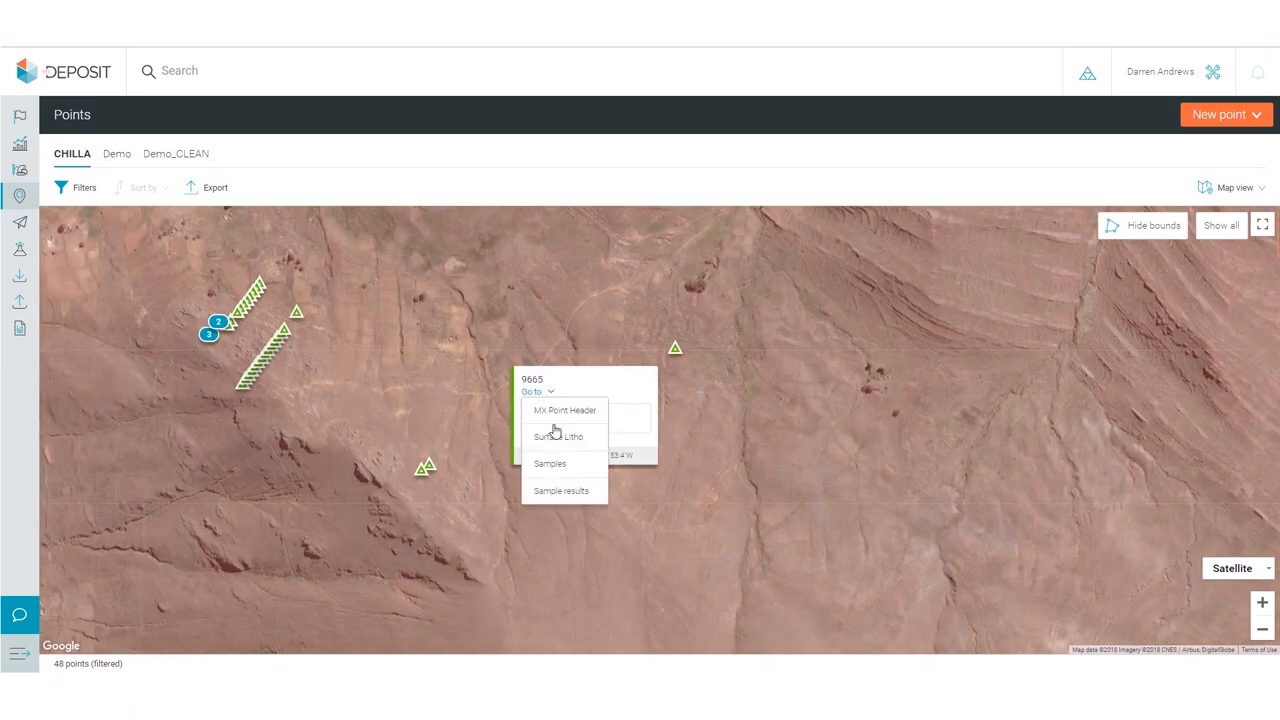
left_click(560, 490)
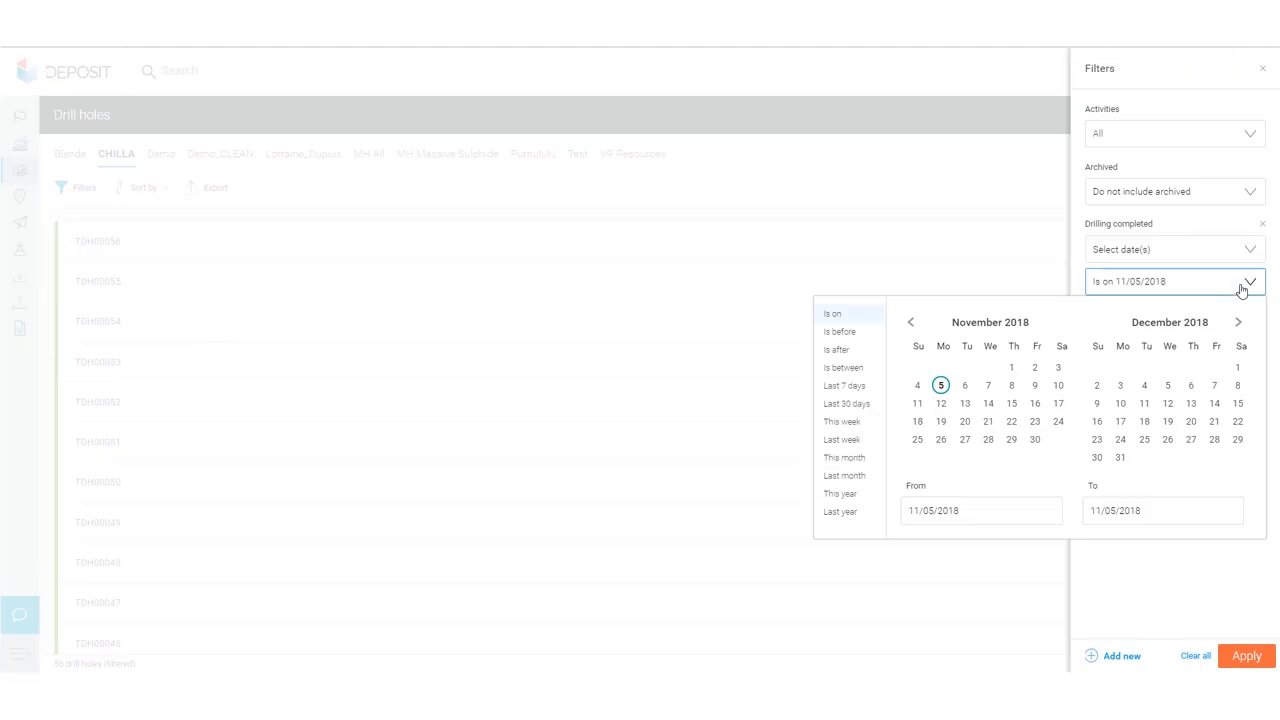
left_click(846, 404)
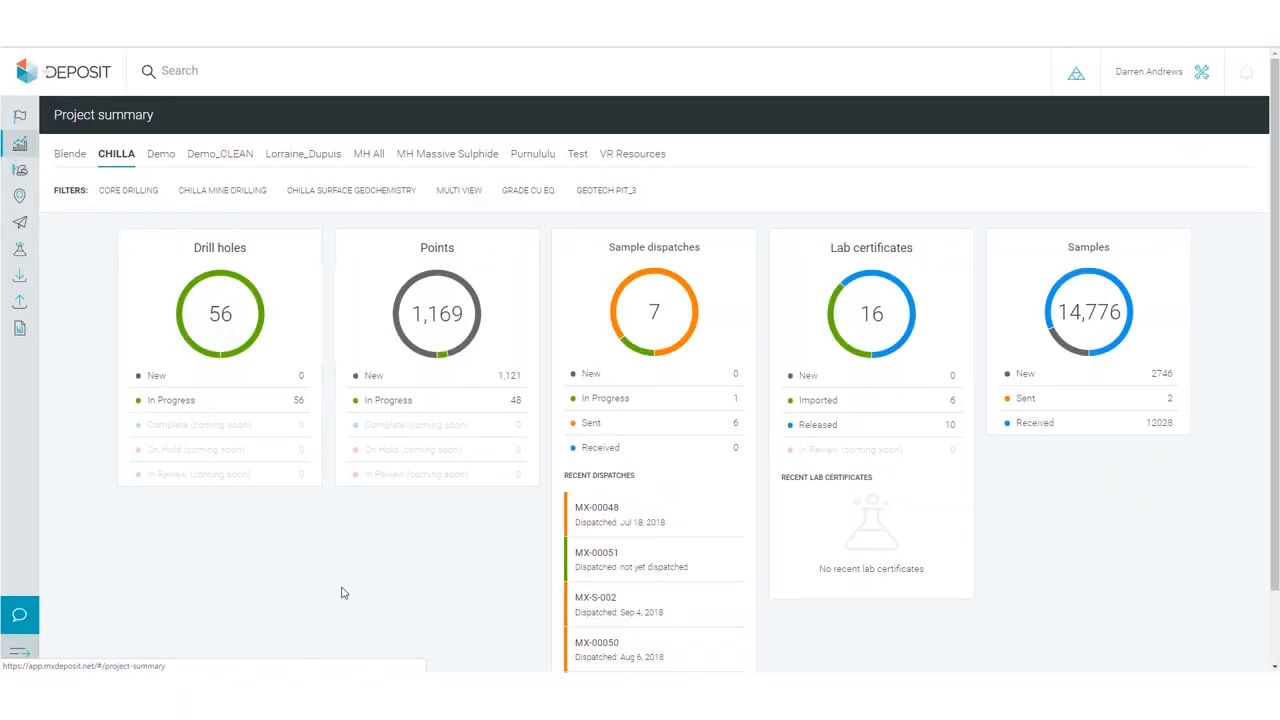
mouse_move(244, 344)
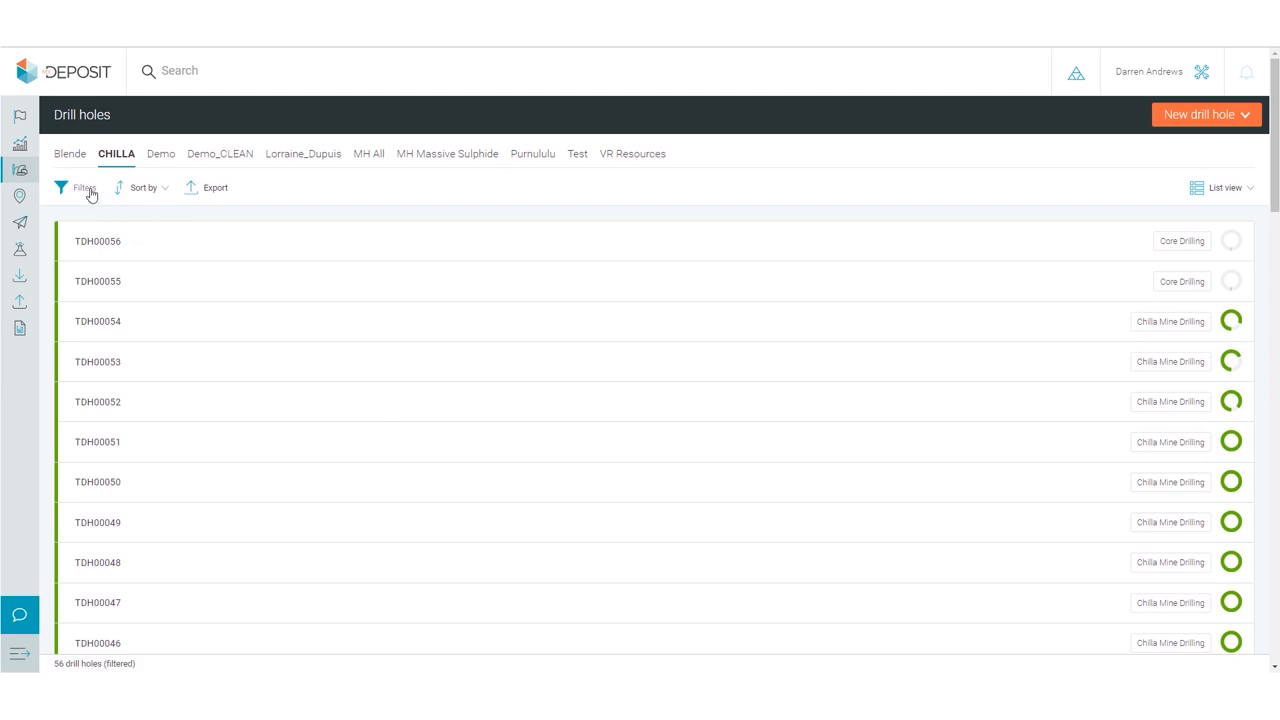
Review the drill hole filters, then open lab certificate 12000071 from the Demo summary
left_click(98, 240)
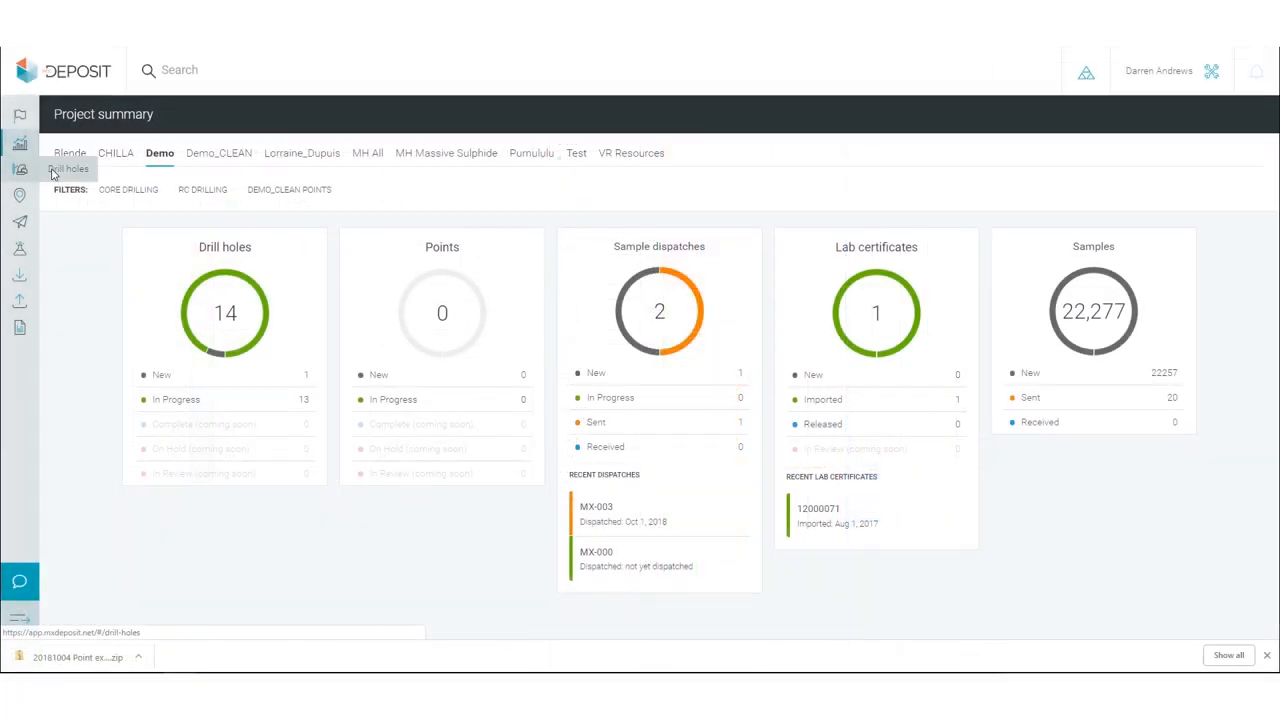
mouse_move(230, 310)
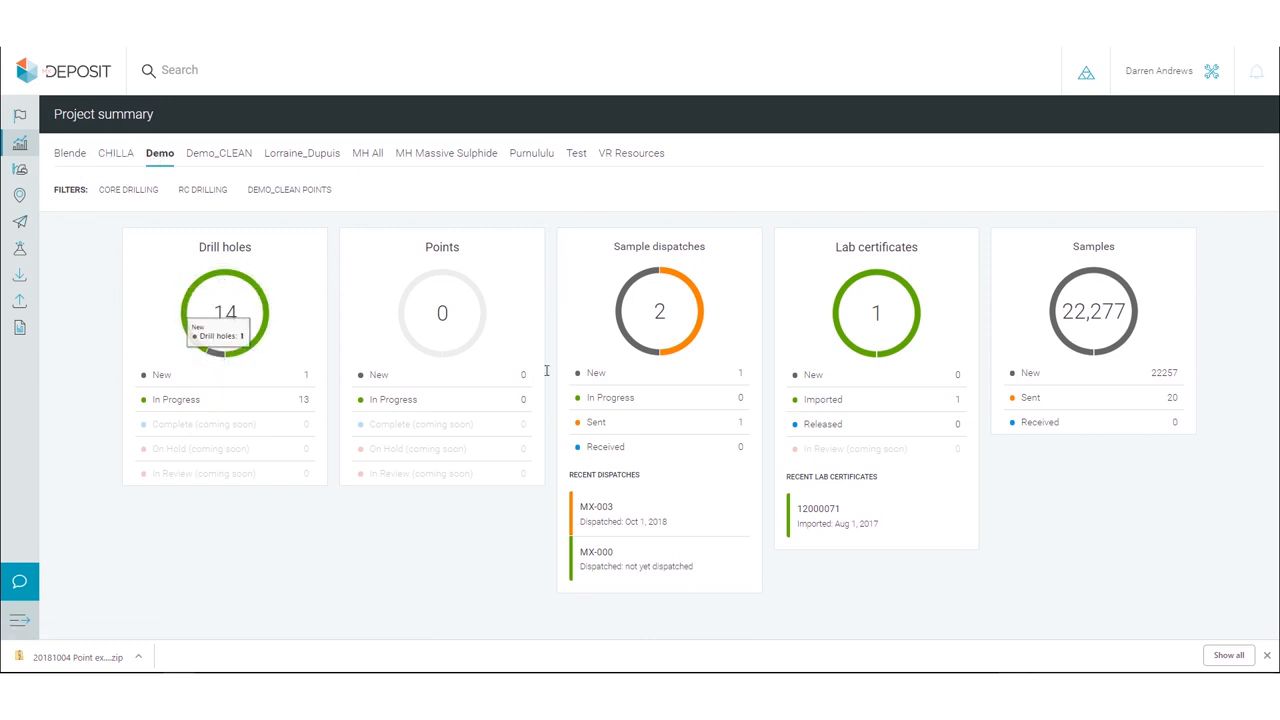
mouse_move(640, 344)
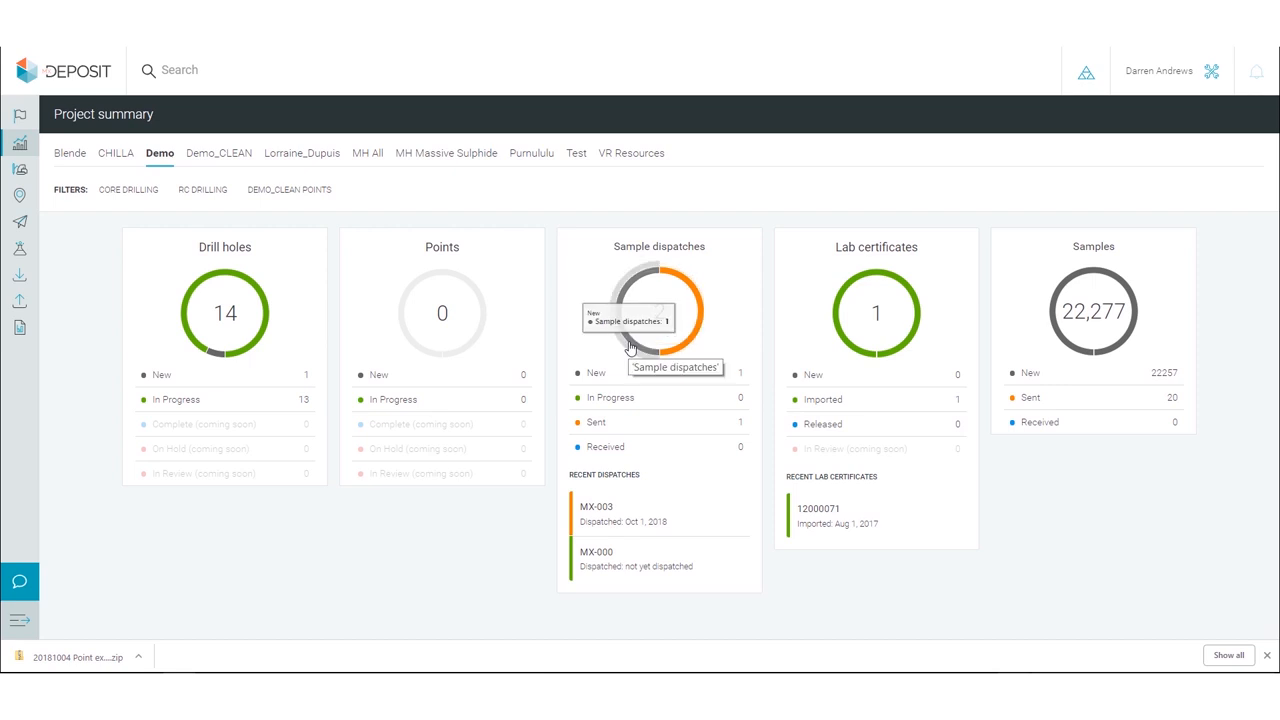
mouse_move(876, 312)
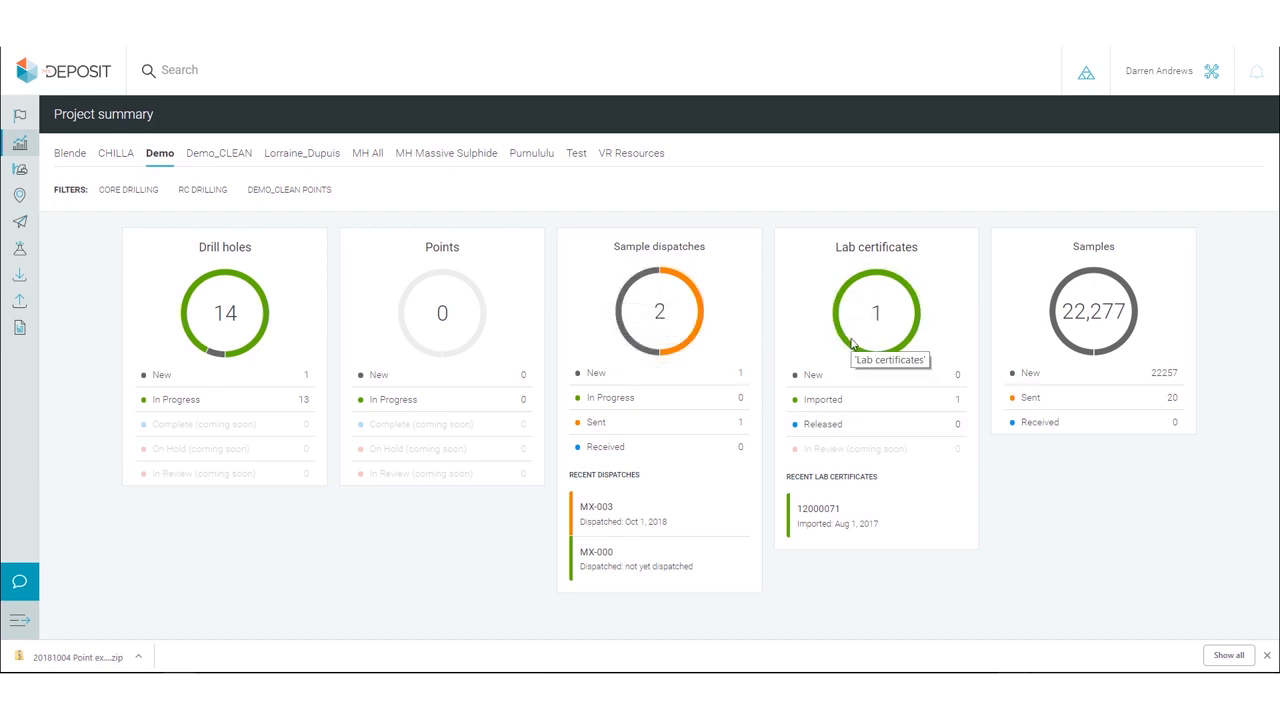
mouse_move(824, 516)
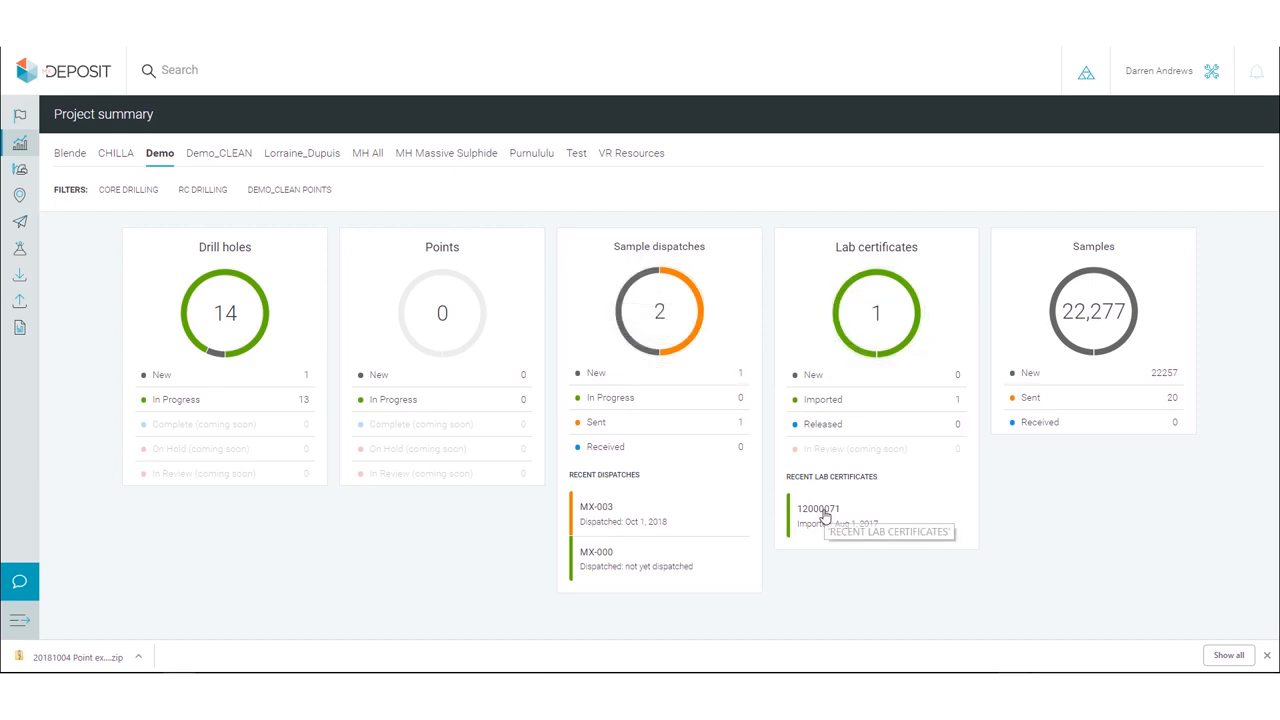
left_click(820, 510)
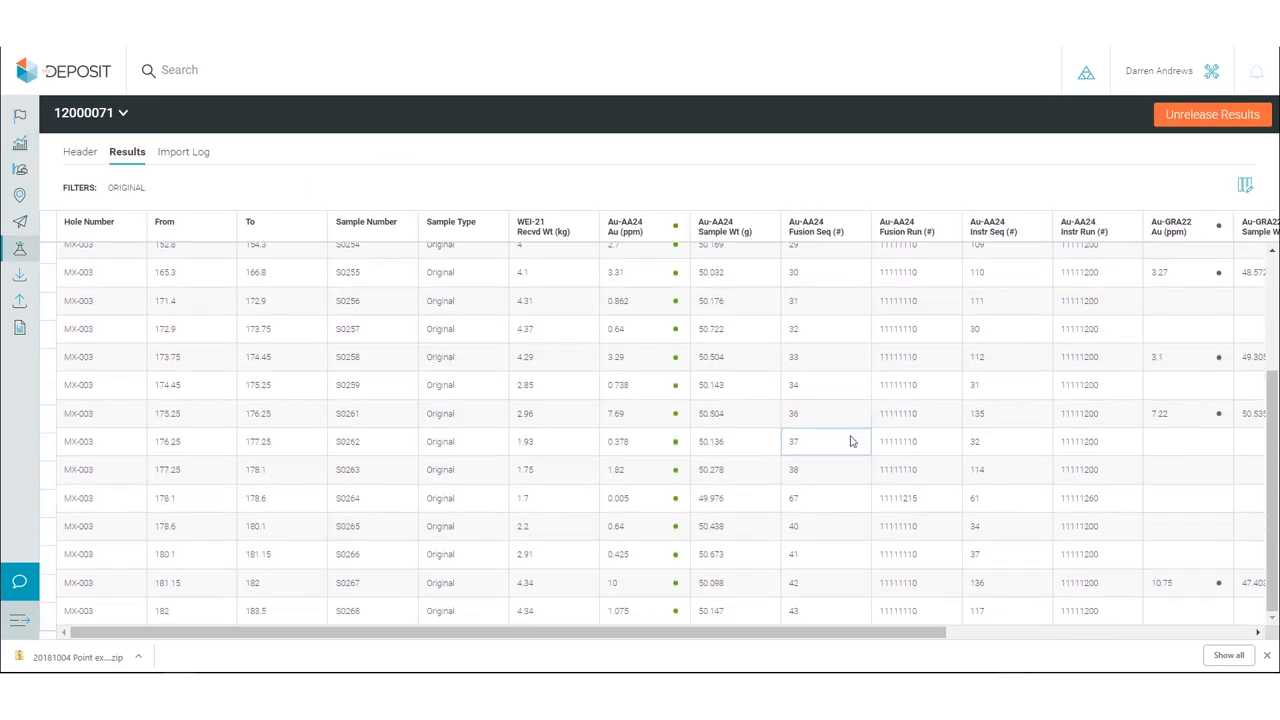
Load the four MH core drilling CSVs into a Maggie Hays Drilling import and map them to tables
left_click(20, 276)
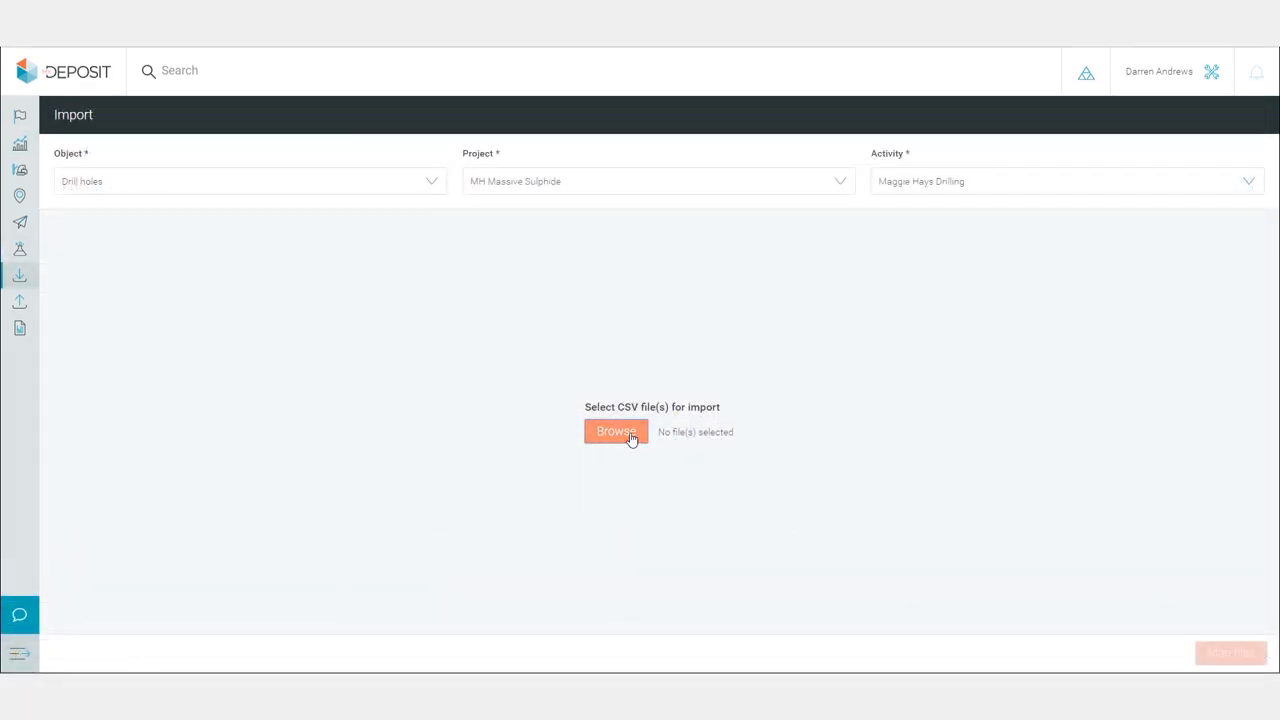
left_click(616, 432)
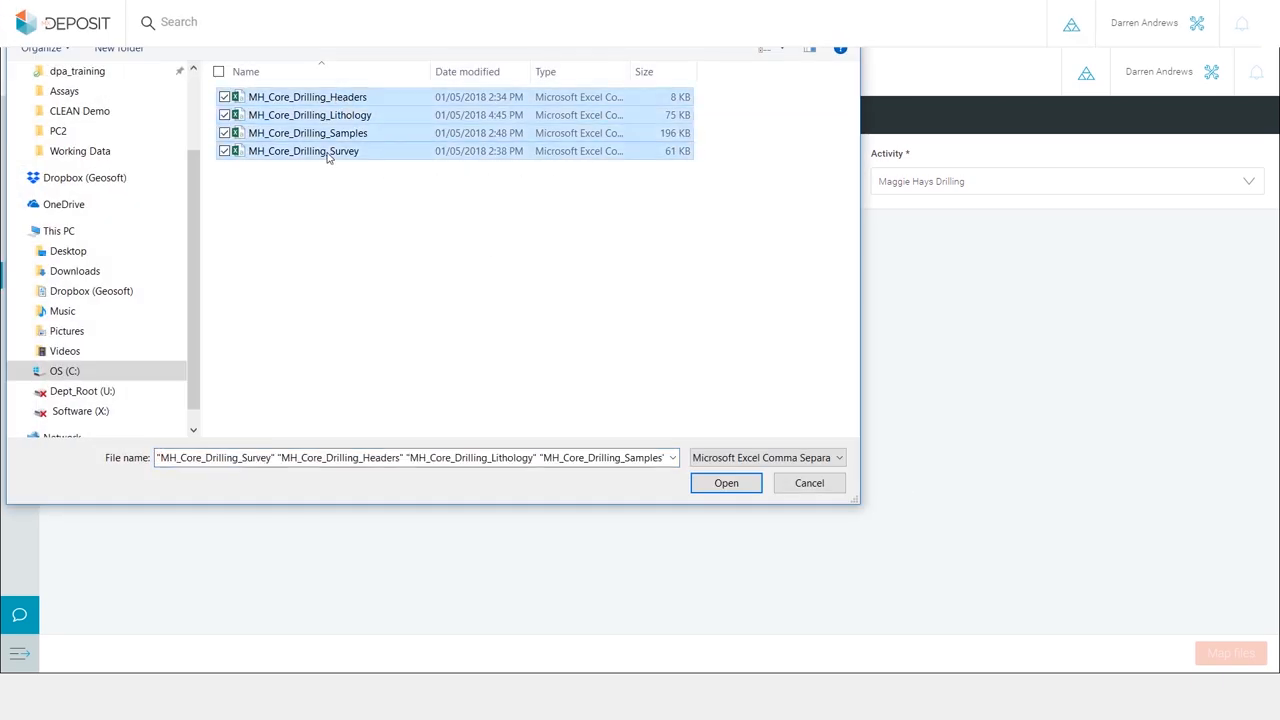
left_click(726, 482)
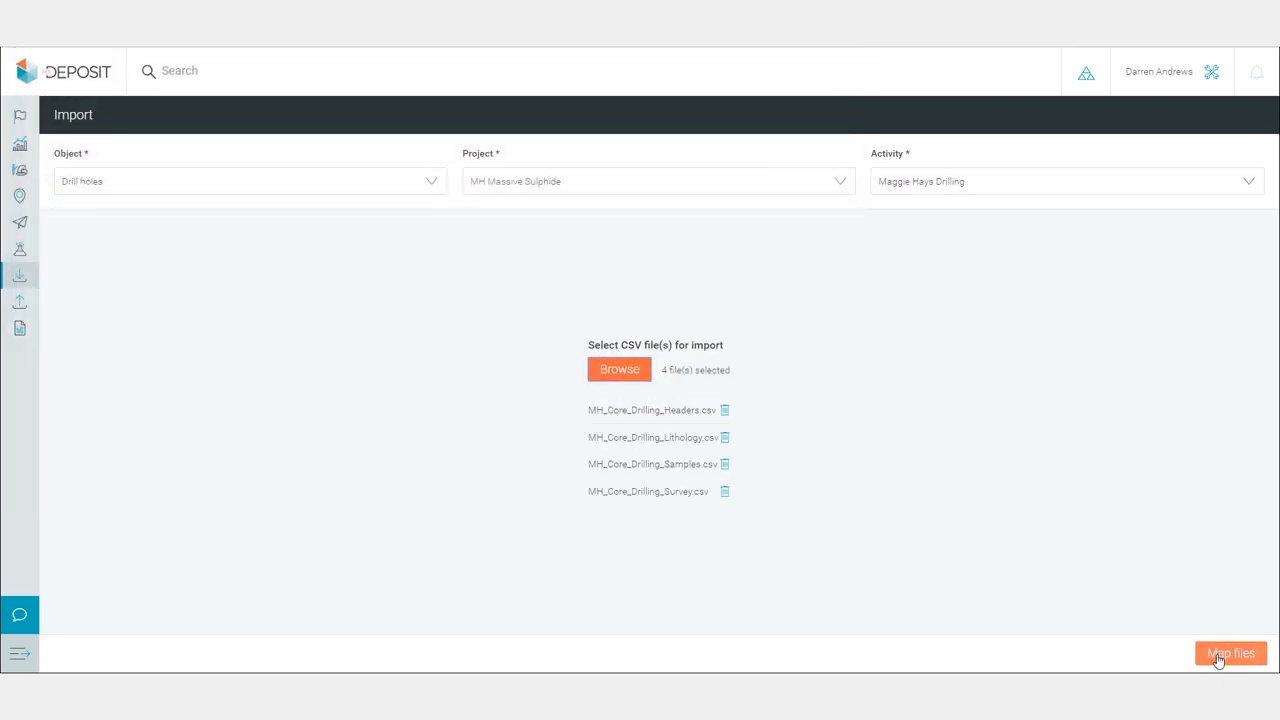
left_click(1230, 652)
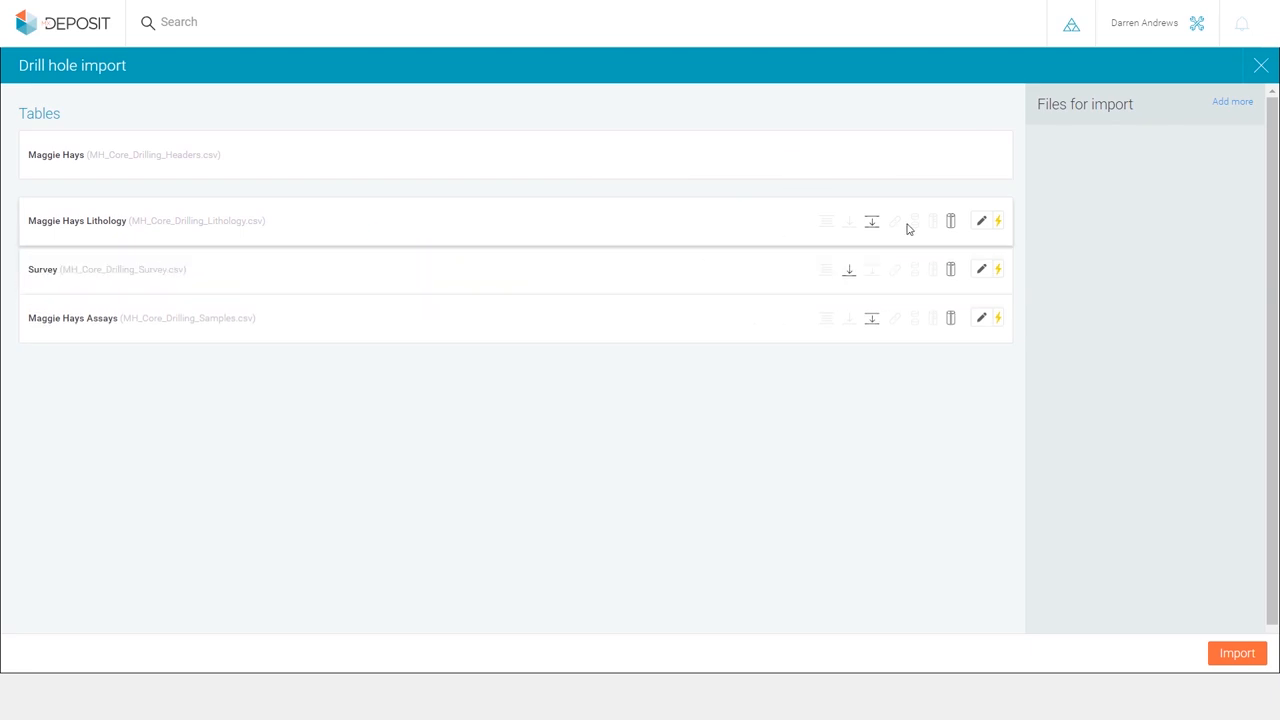
mouse_move(998, 270)
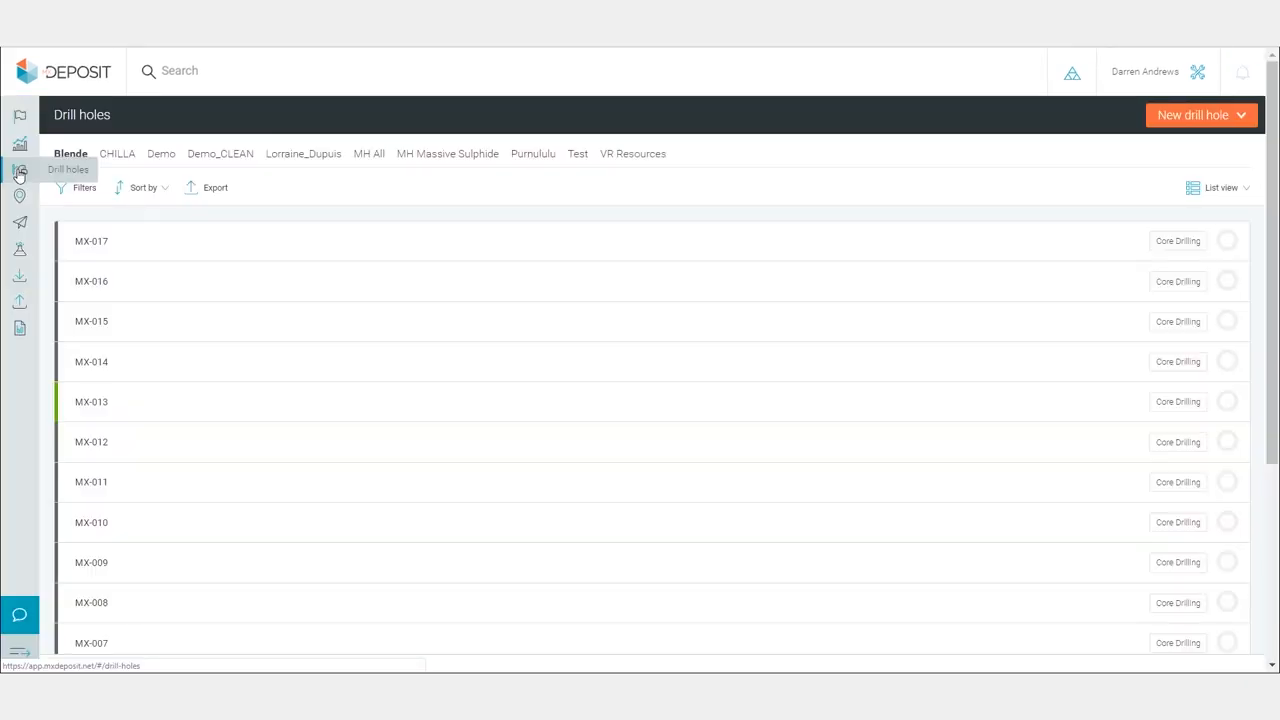
Show the Blende project's drill holes list from the left sidebar
left_click(448, 152)
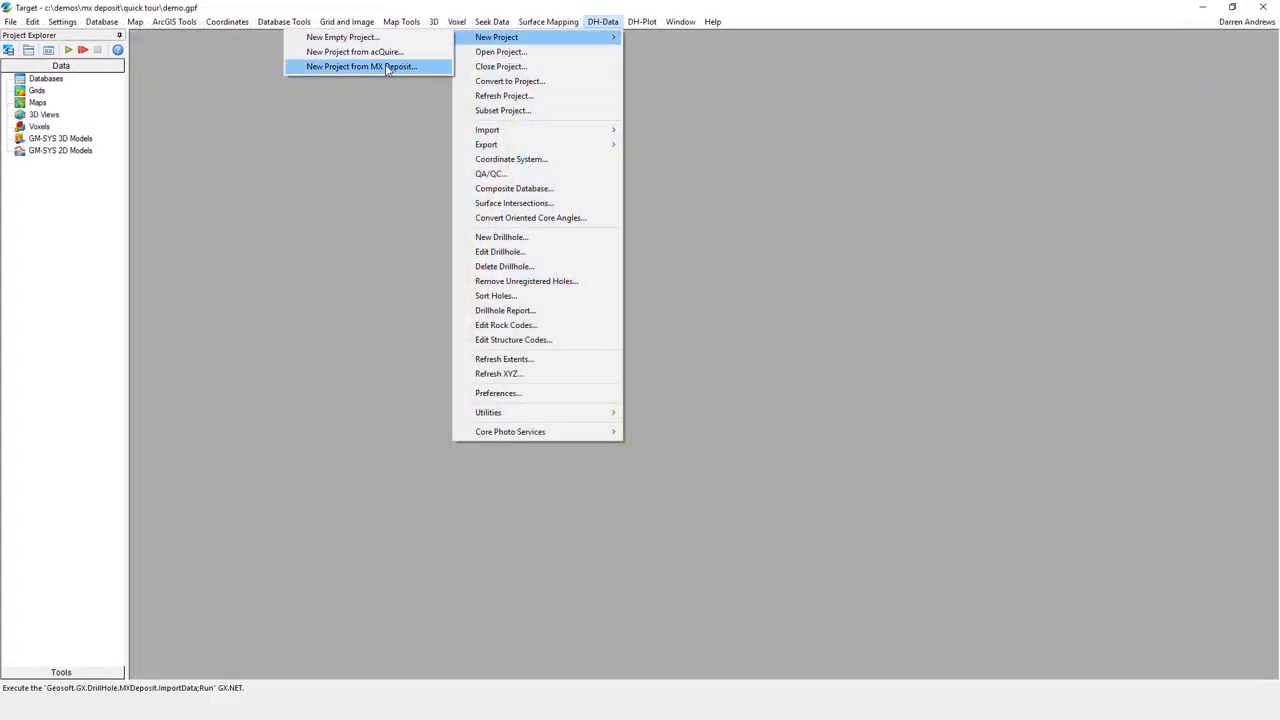
Start a New Project from MX Deposit data and set 3D display of traces, lithology and assays
left_click(360, 66)
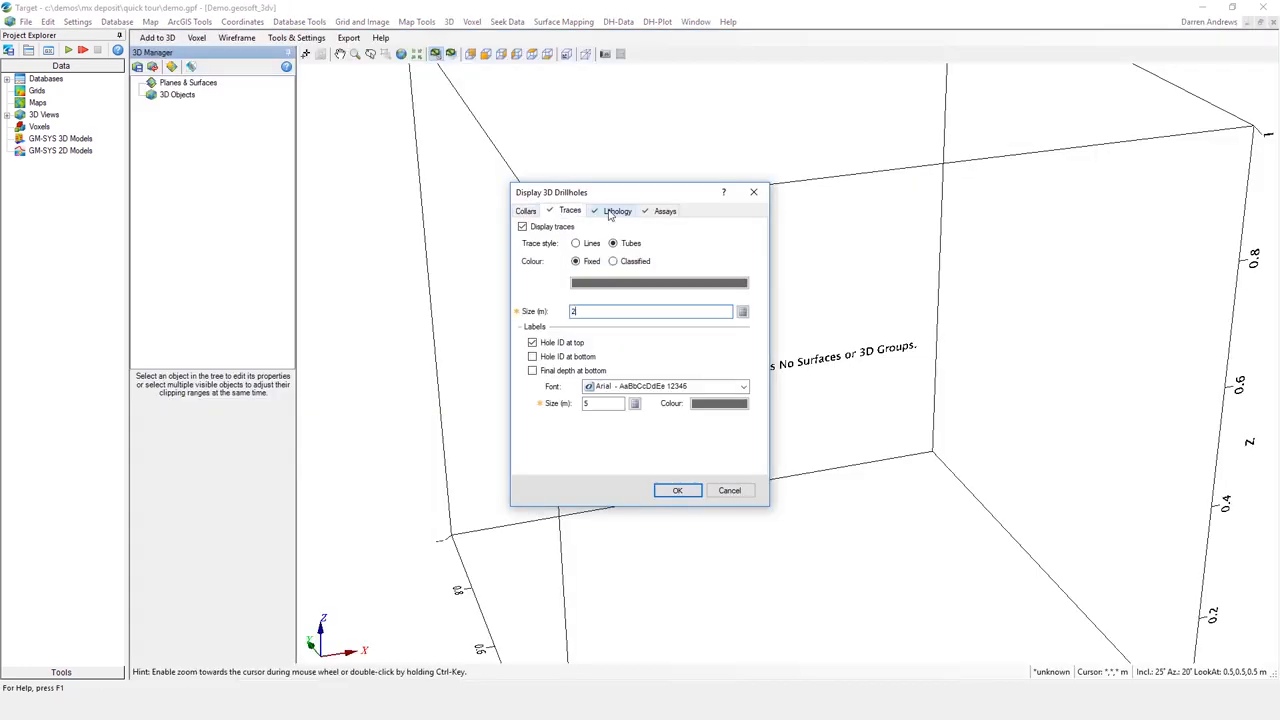
left_click(664, 212)
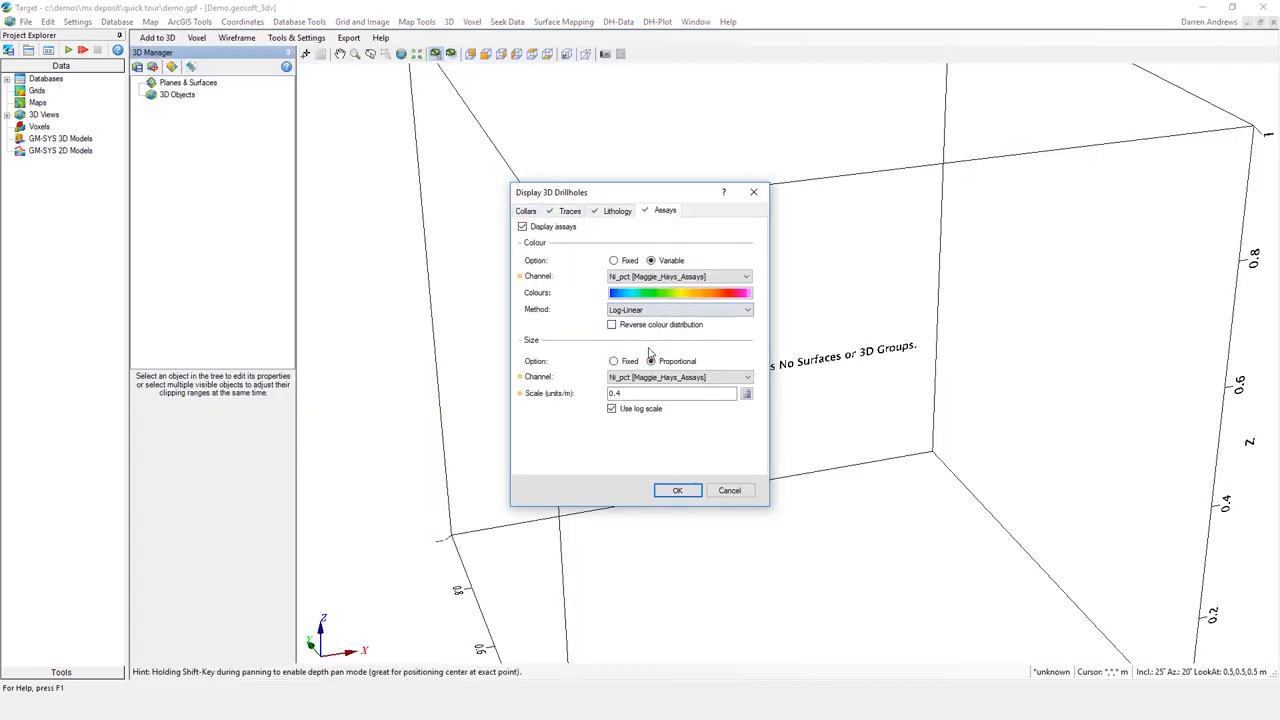
left_click(676, 490)
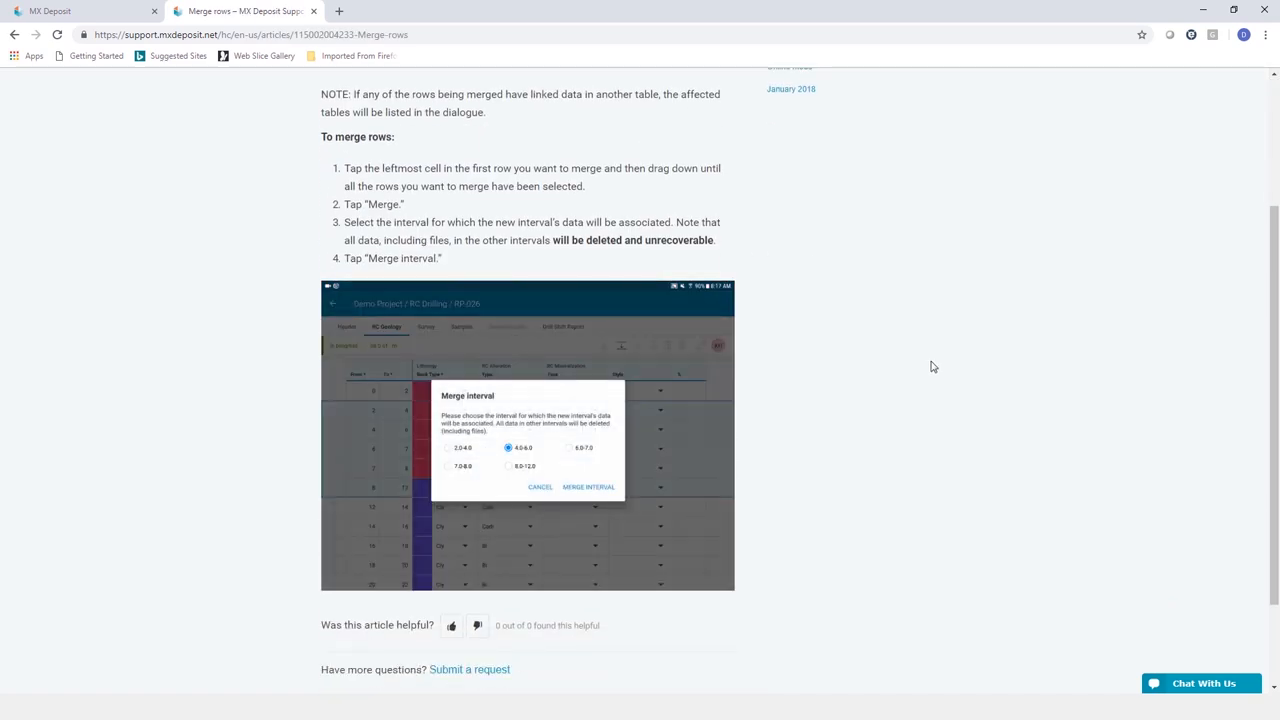
Start a live support chat from the Merge rows article via Chat With Us
left_click(1200, 684)
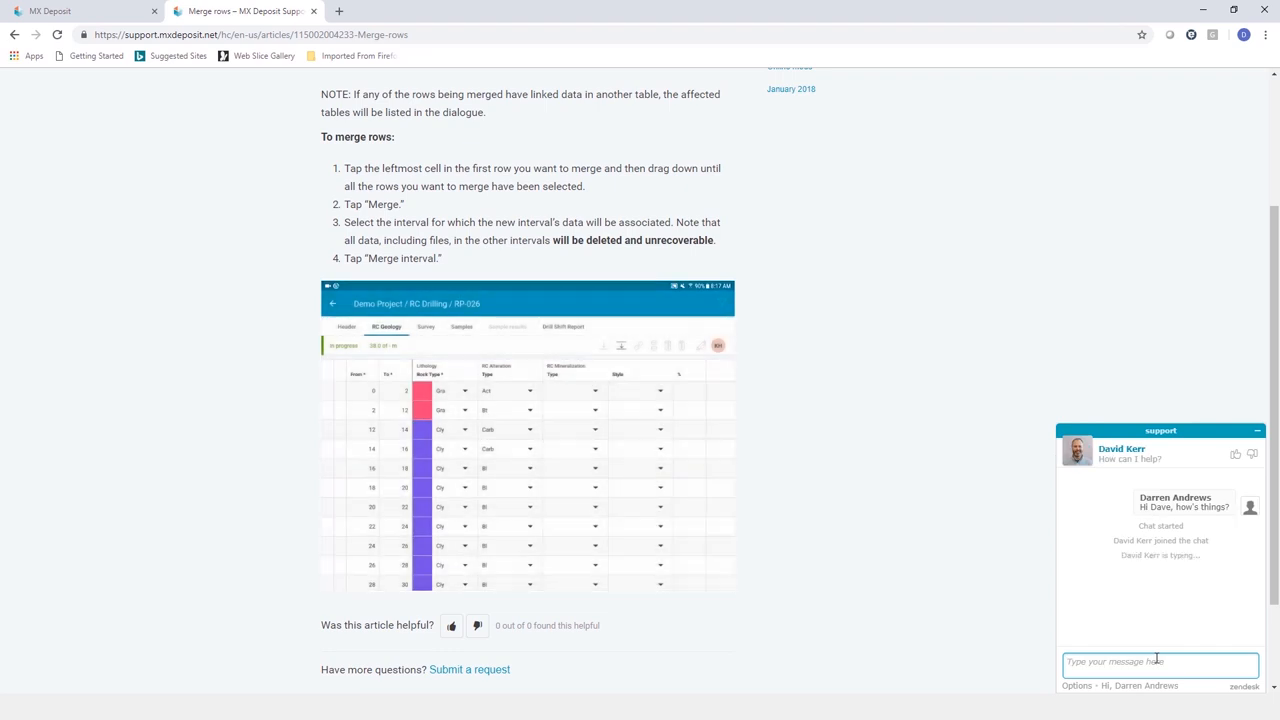